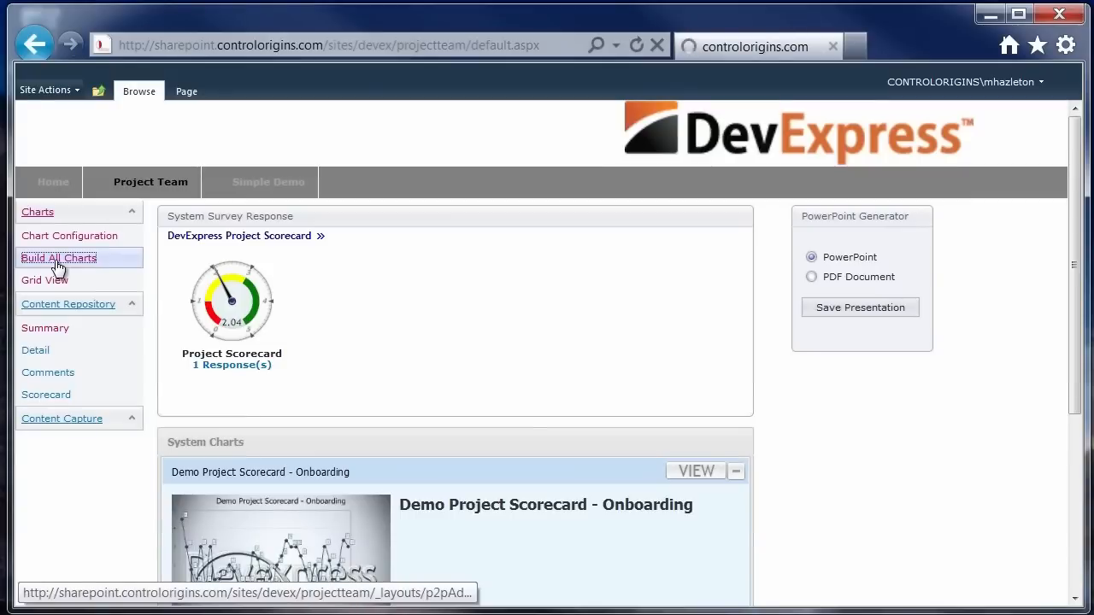
# - Browse the All System Charts page, scrolling through the Demo Project Scorecard strategy radar charts
pyautogui.click(58, 257)
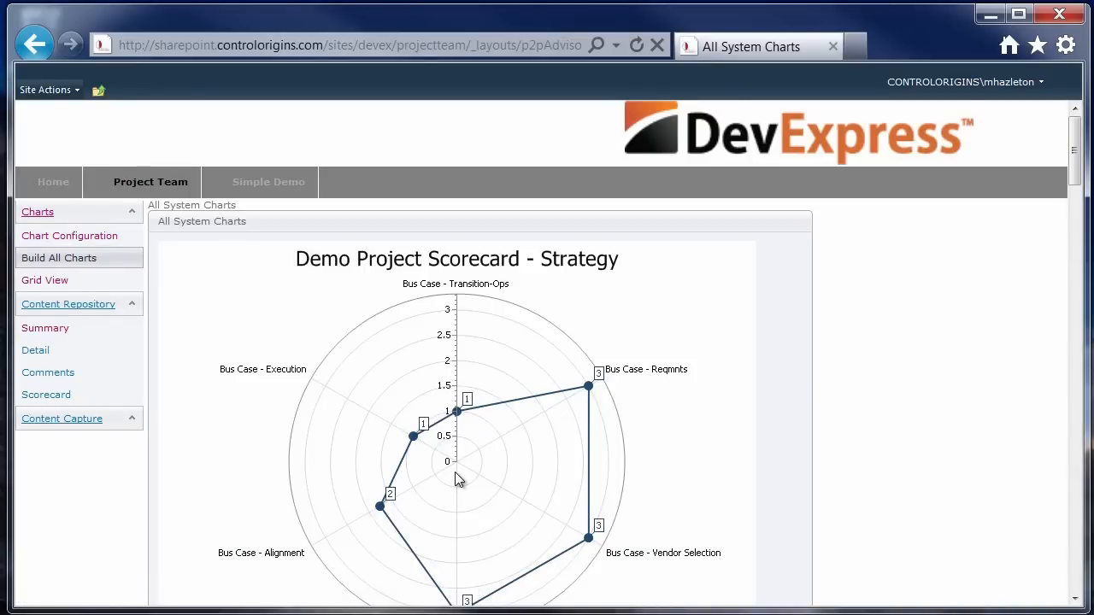
pyautogui.scroll(-3)
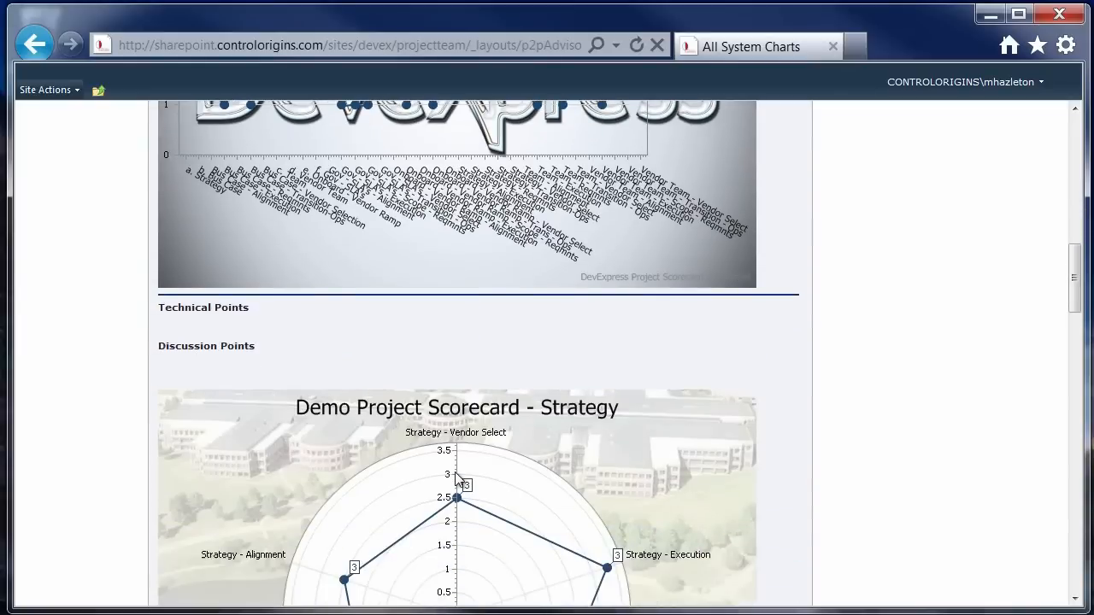
pyautogui.scroll(-3)
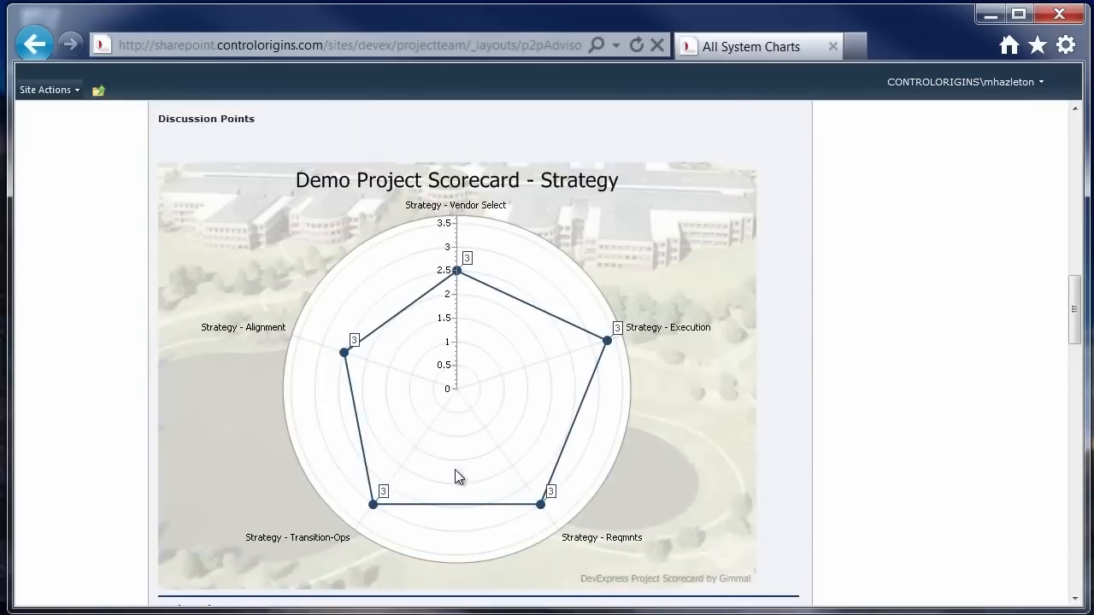
pyautogui.click(38, 212)
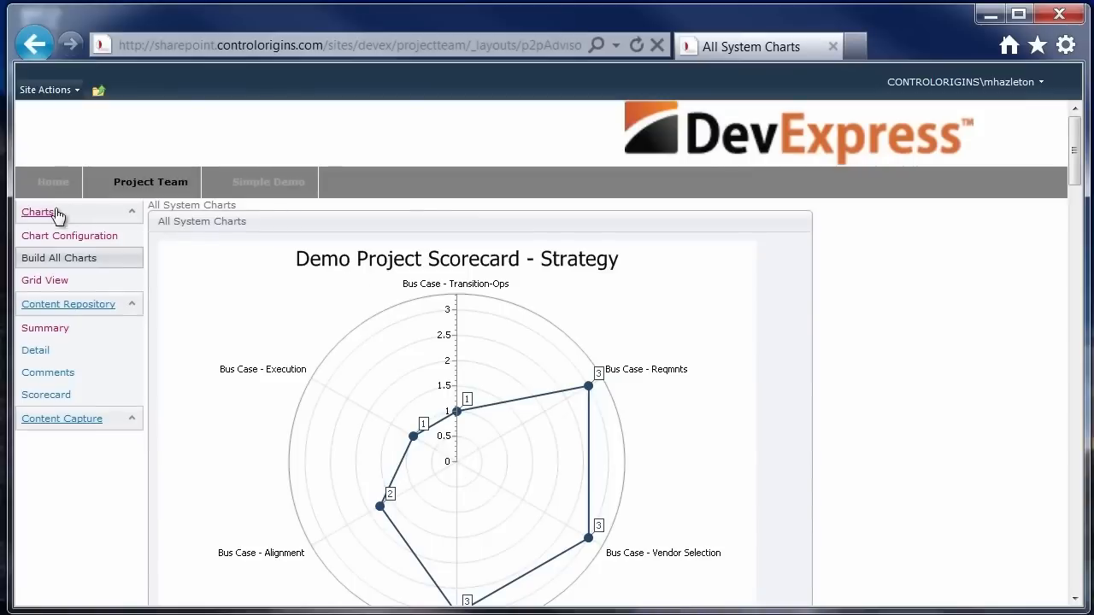
# - View the Charts picture library, then reach the Chart Configuration list via the Project Team site
pyautogui.click(37, 212)
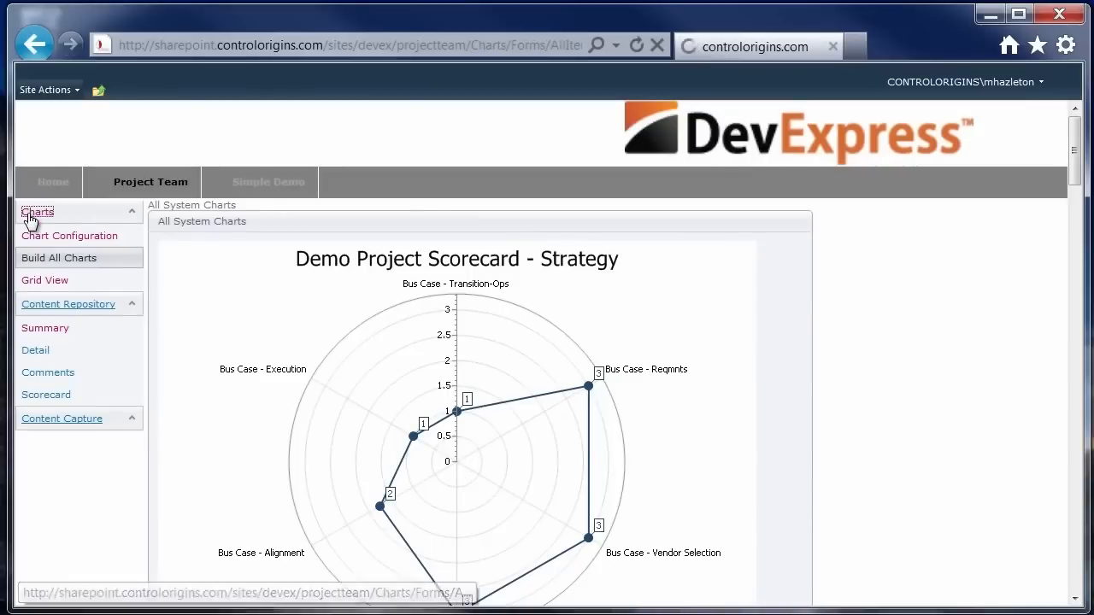
pyautogui.click(38, 212)
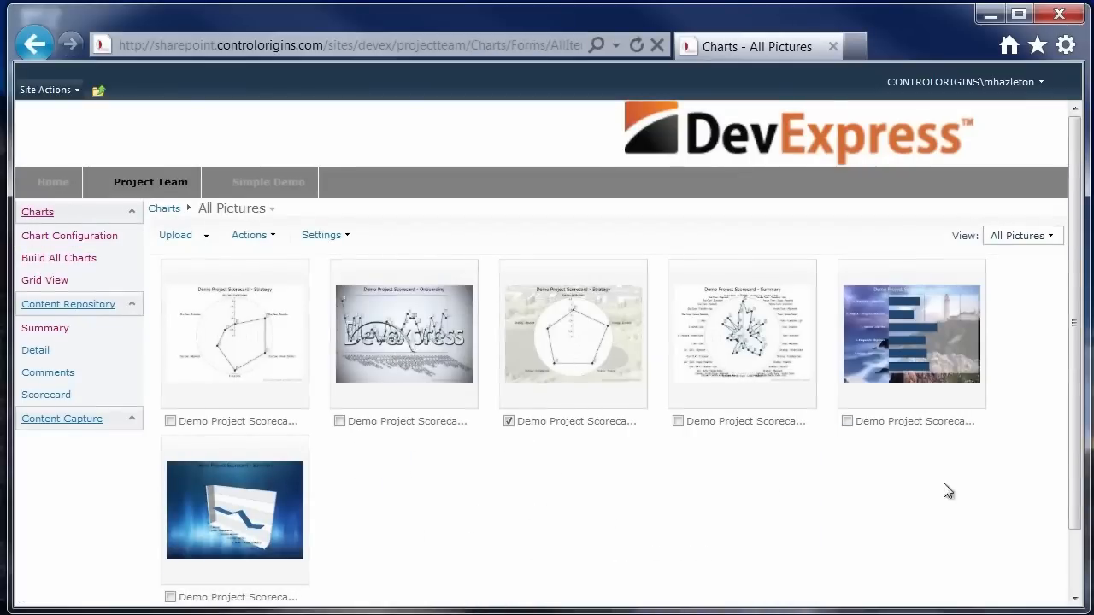
pyautogui.moveTo(940, 354)
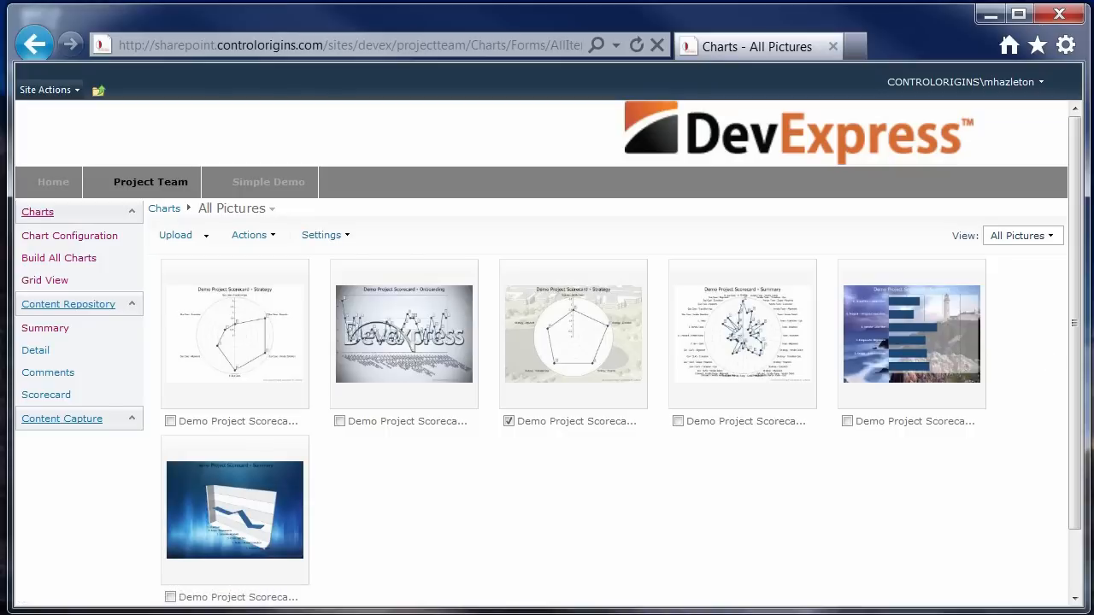
pyautogui.moveTo(954, 335)
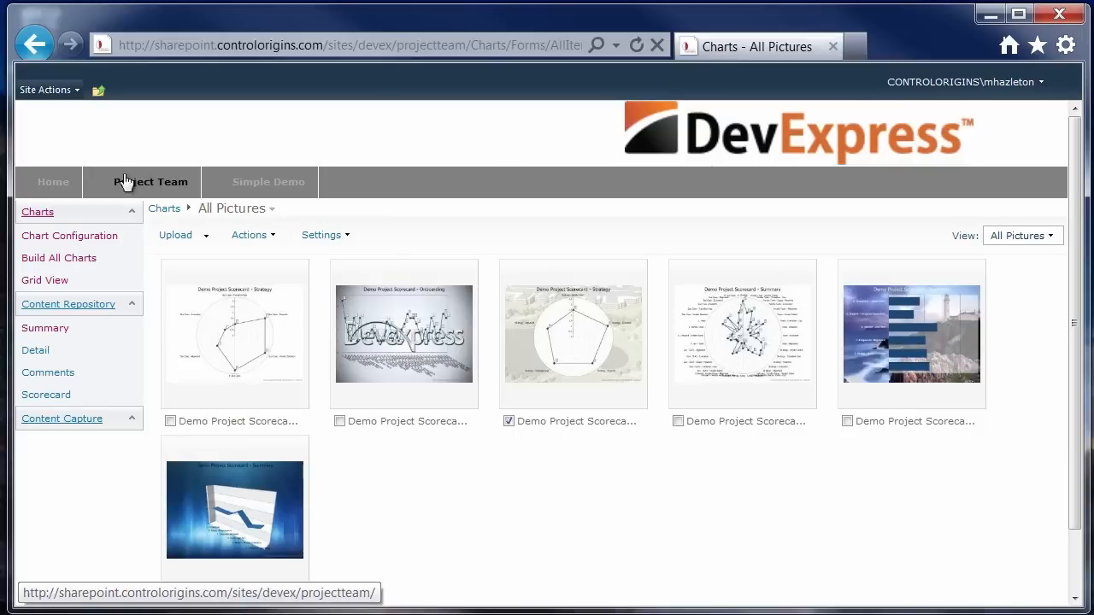
pyautogui.click(69, 236)
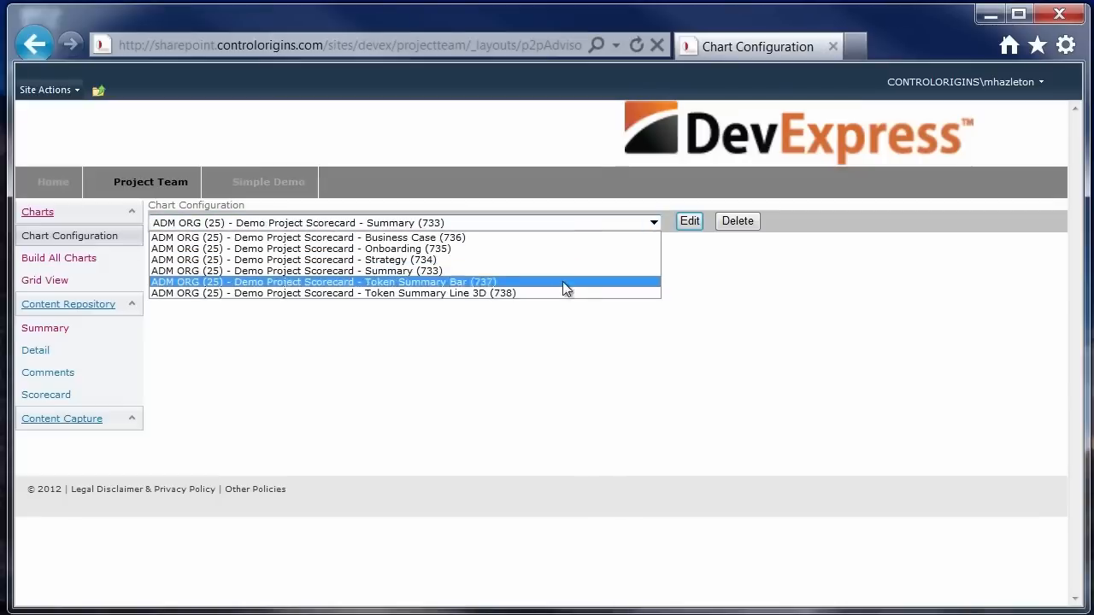
# - Edit the Token Summary Line 3D (738) chart and show its Data Source definition and SQL
pyautogui.click(332, 292)
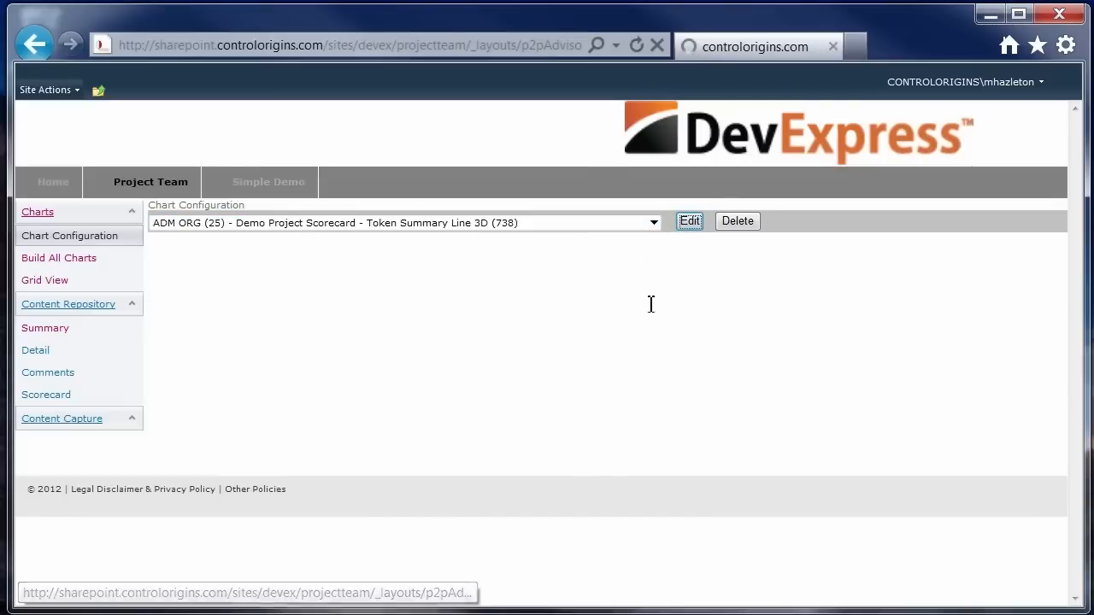
pyautogui.click(690, 220)
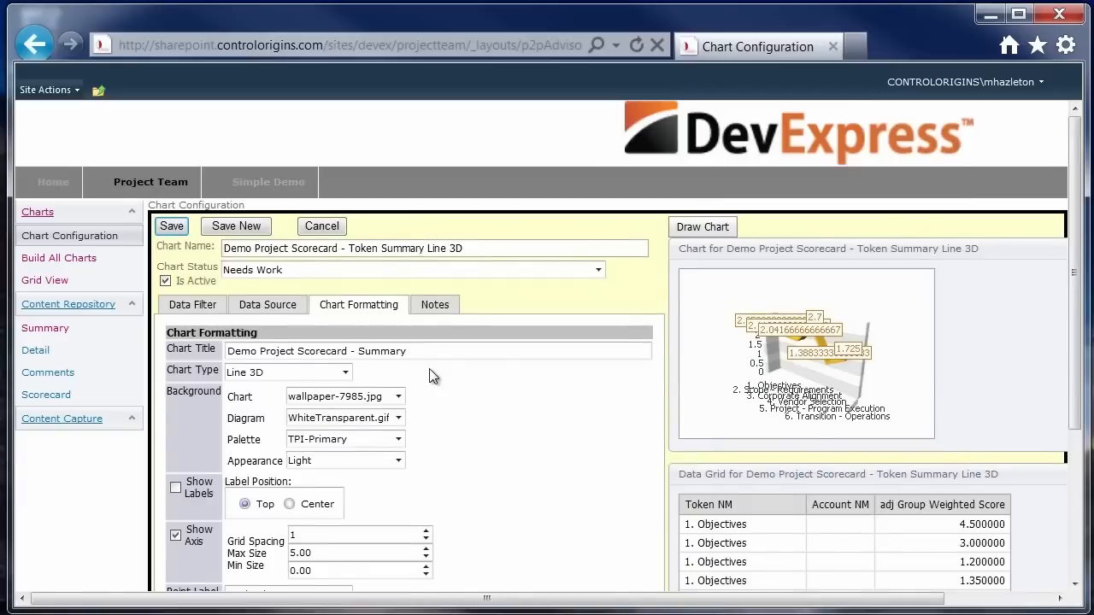
pyautogui.scroll(-3)
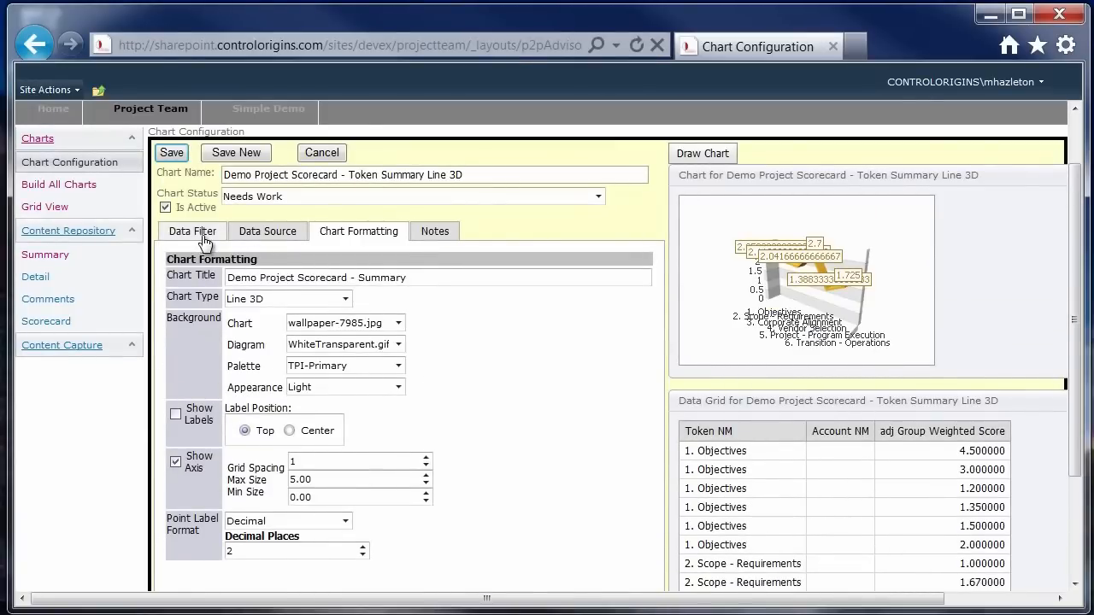
pyautogui.click(267, 230)
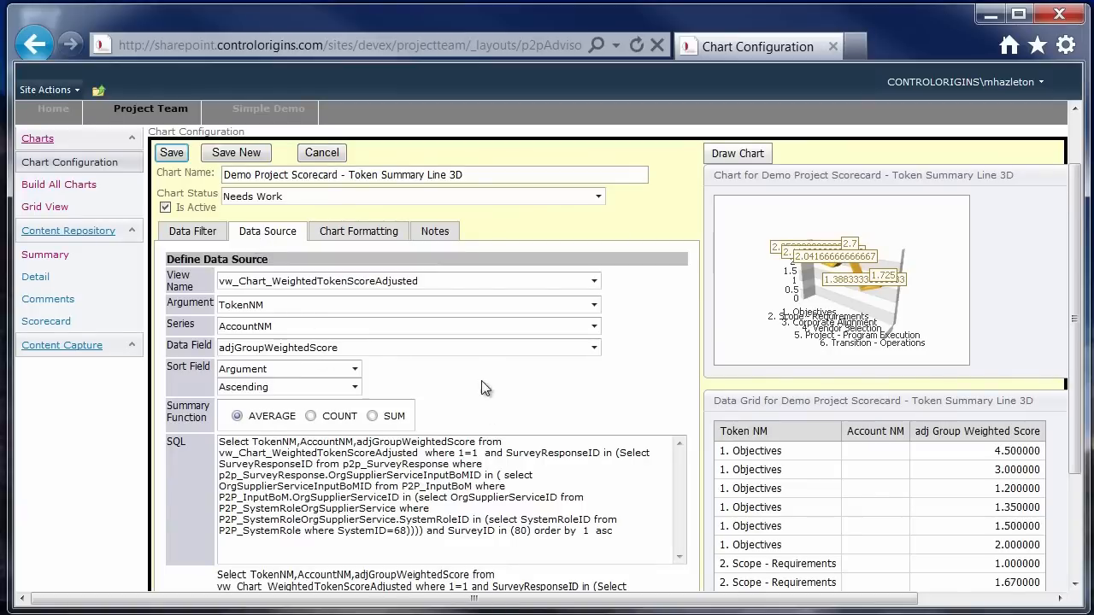
pyautogui.moveTo(323, 297)
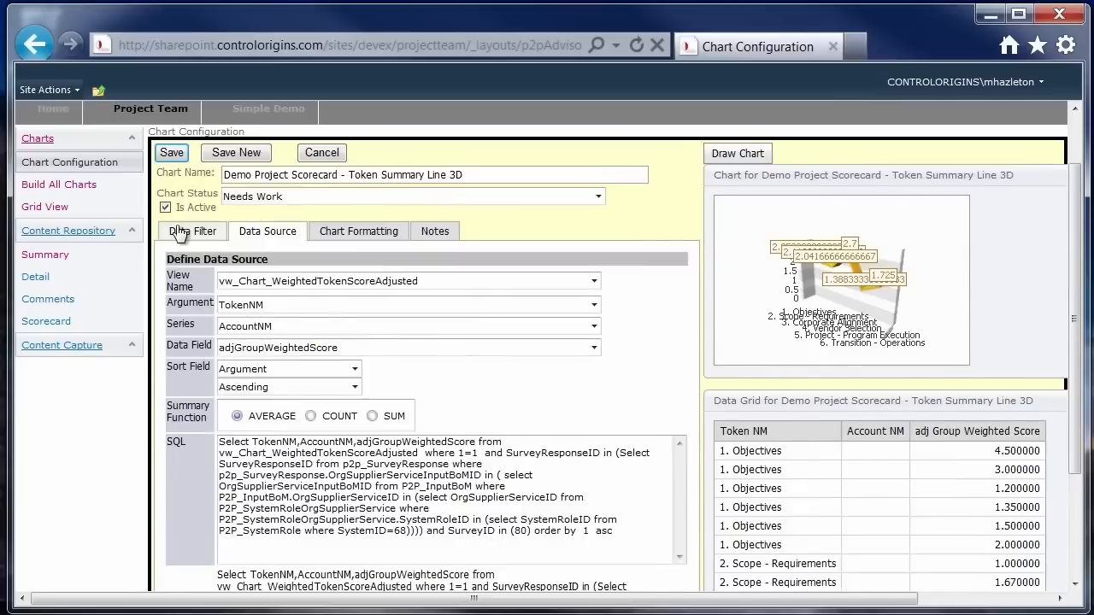
# - In the chart's Data Filter, search data items for 'Scop' and choose Scope Reqmnts-1, then reopen the list for more
pyautogui.click(192, 231)
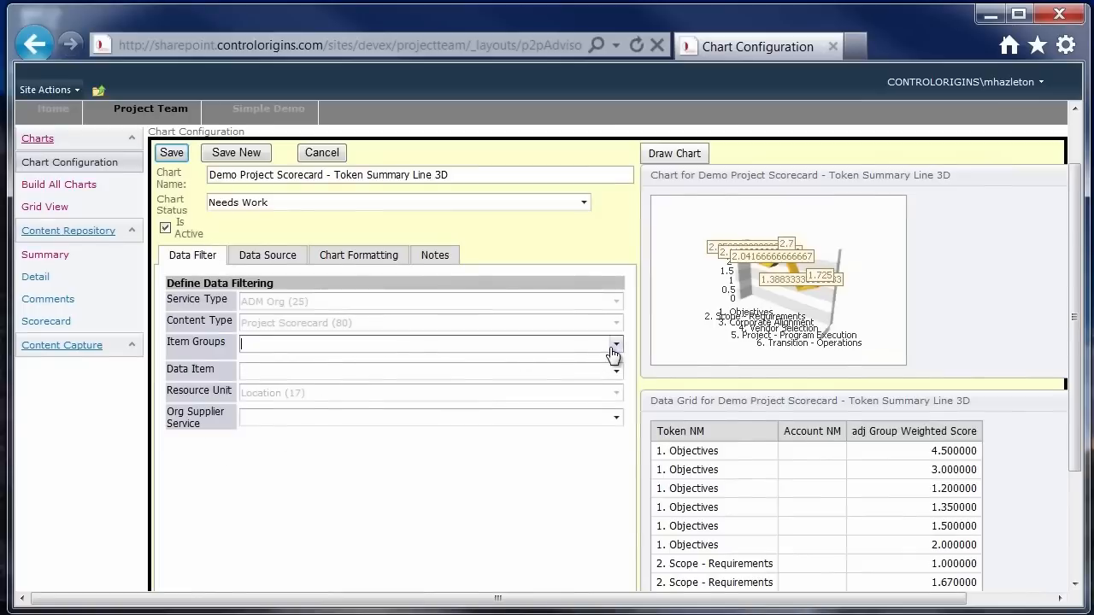
pyautogui.click(616, 345)
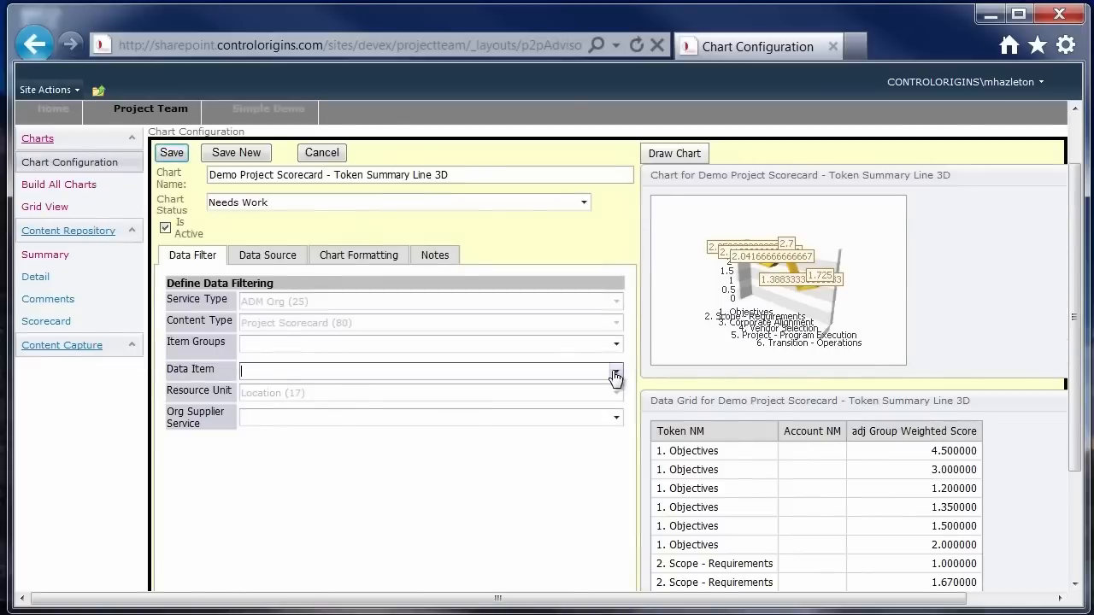
pyautogui.moveTo(539, 359)
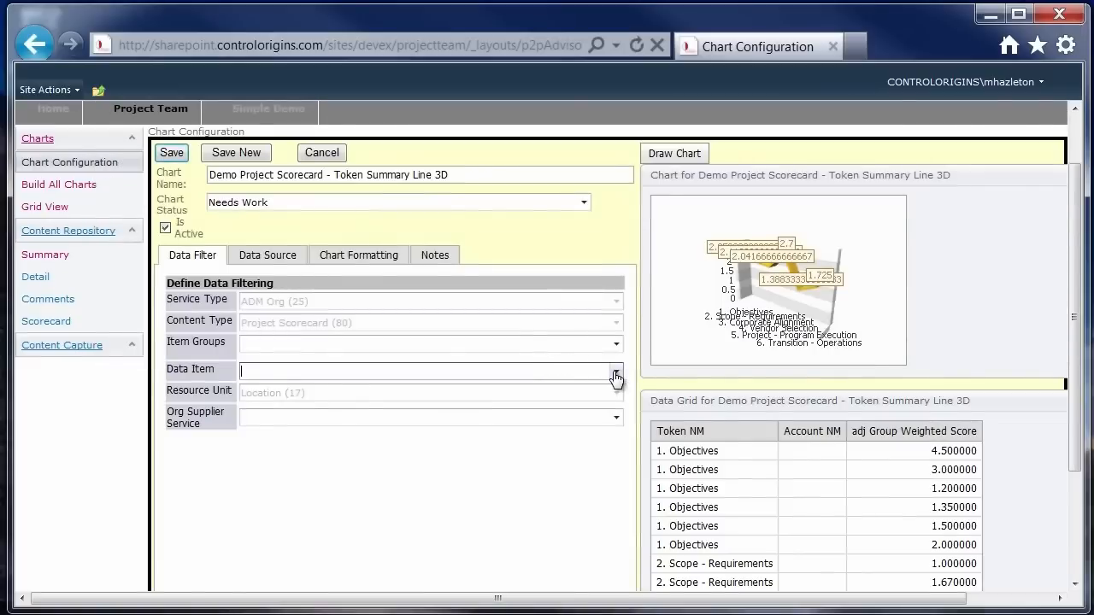
pyautogui.click(615, 371)
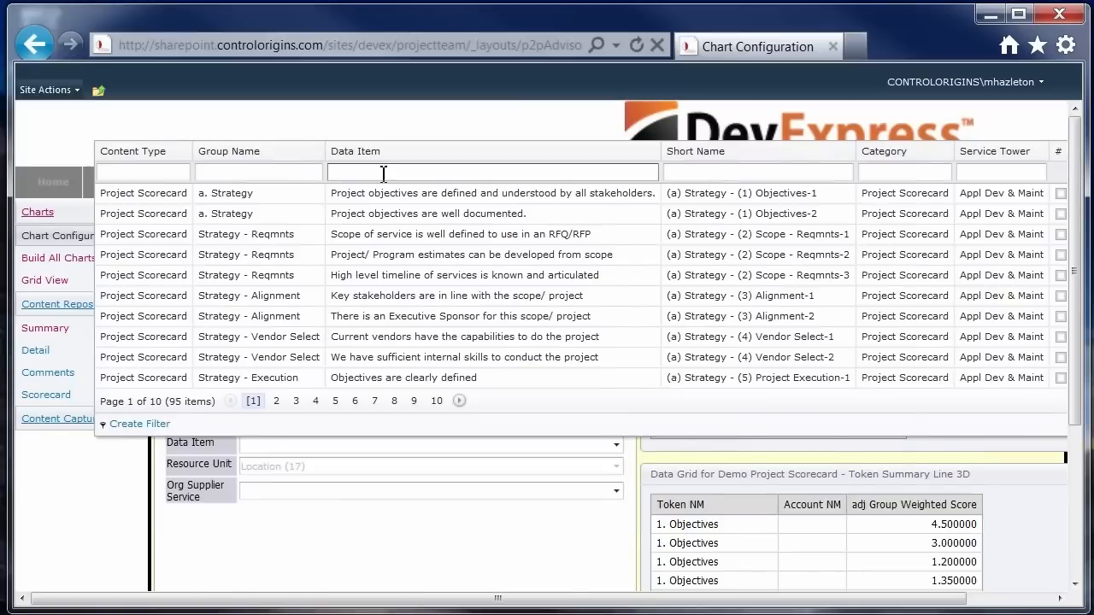
pyautogui.write('Scope')
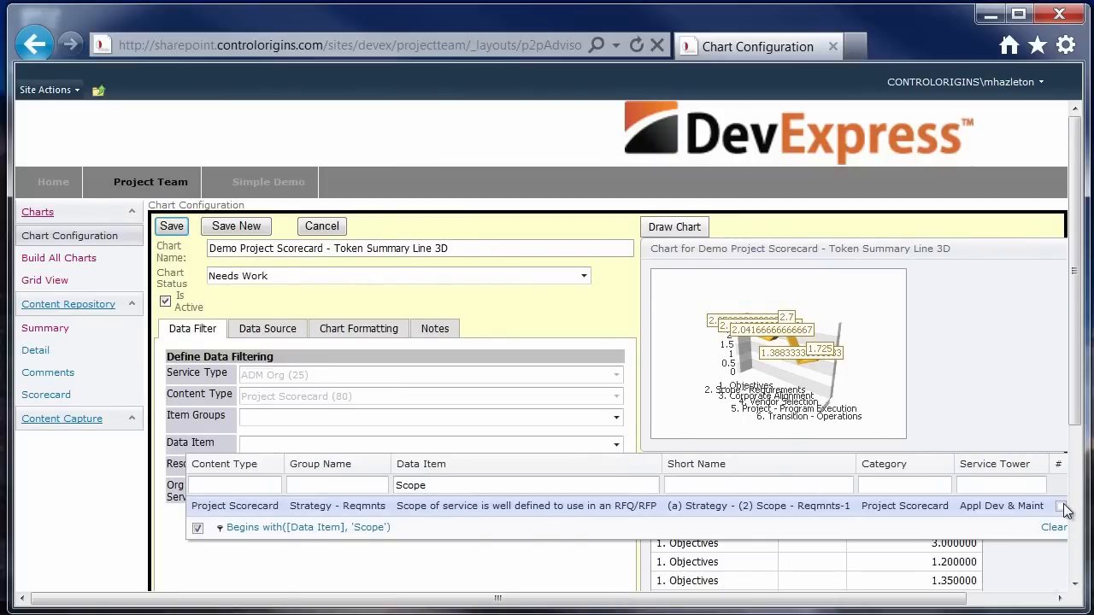
pyautogui.click(1062, 506)
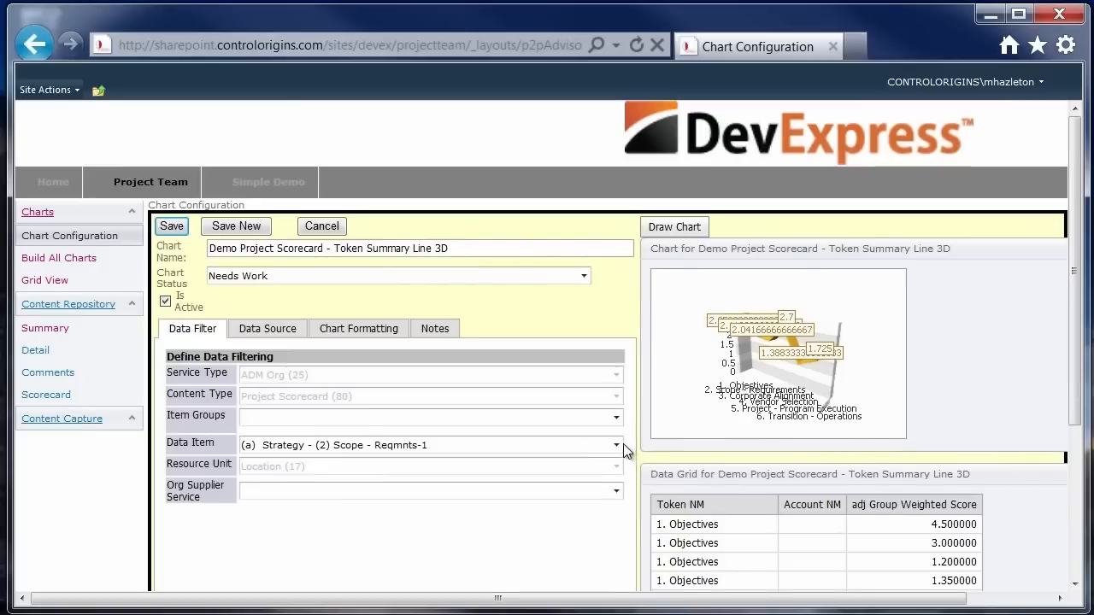
pyautogui.click(615, 445)
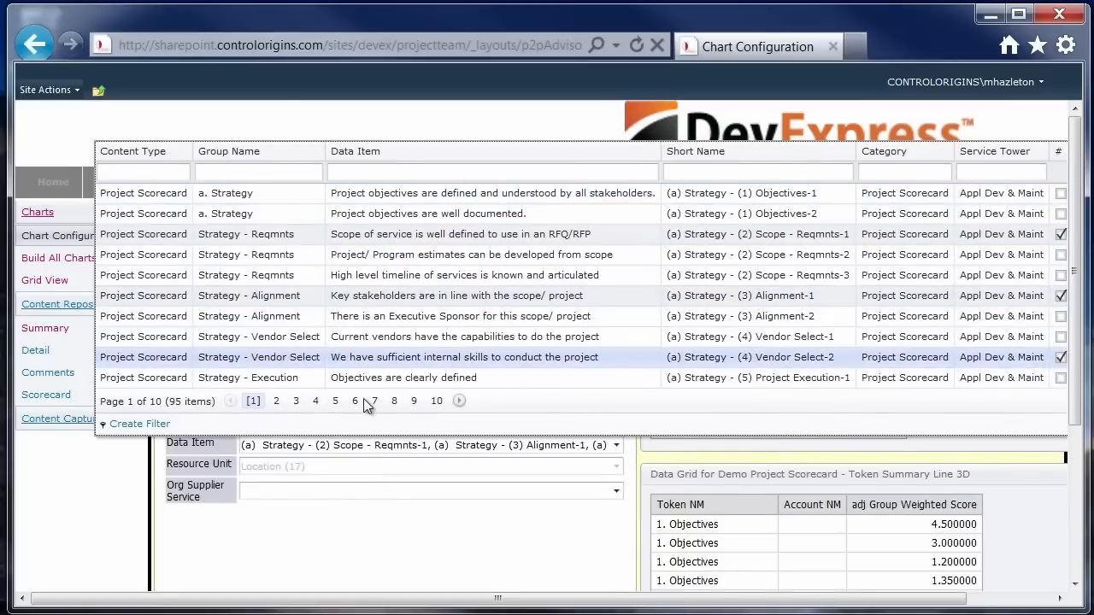
pyautogui.moveTo(359, 416)
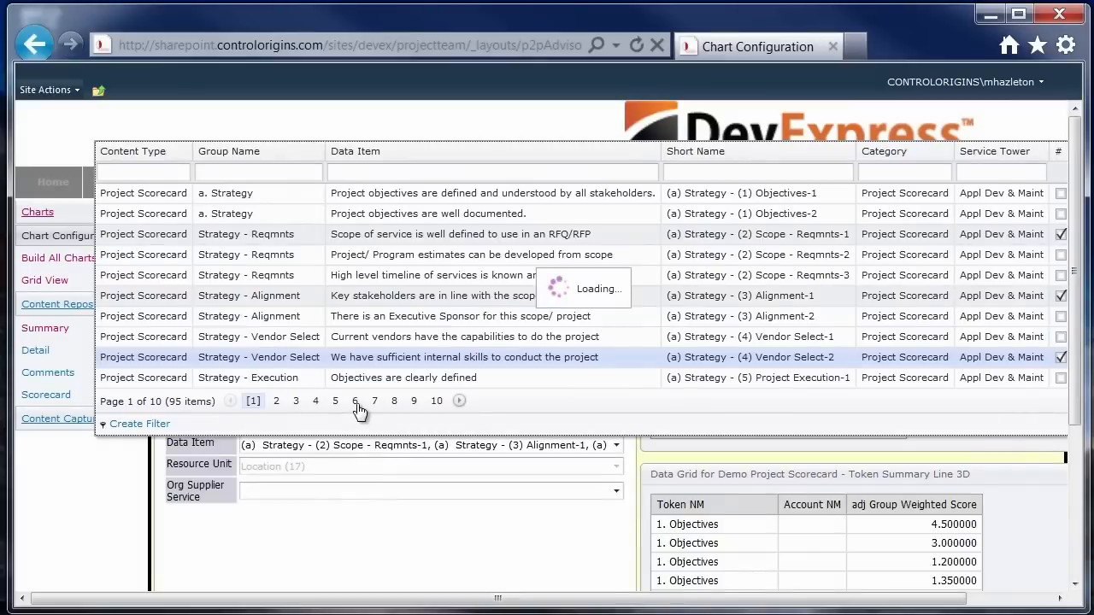
# - Filter the data item list to short names beginning with '(C' and bring up its Filter Builder
pyautogui.click(356, 400)
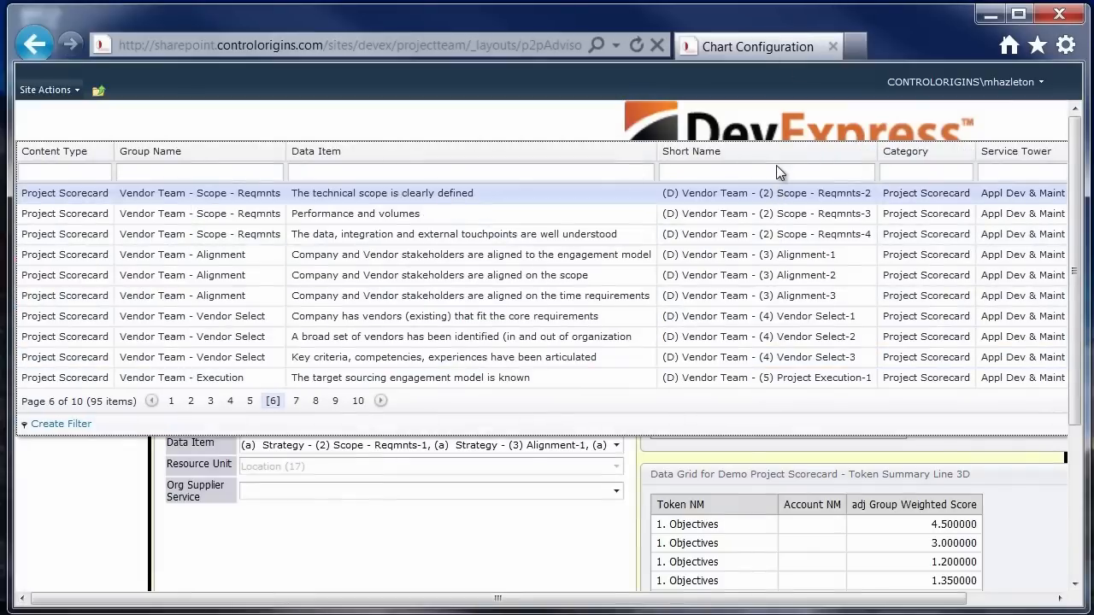
pyautogui.click(766, 171)
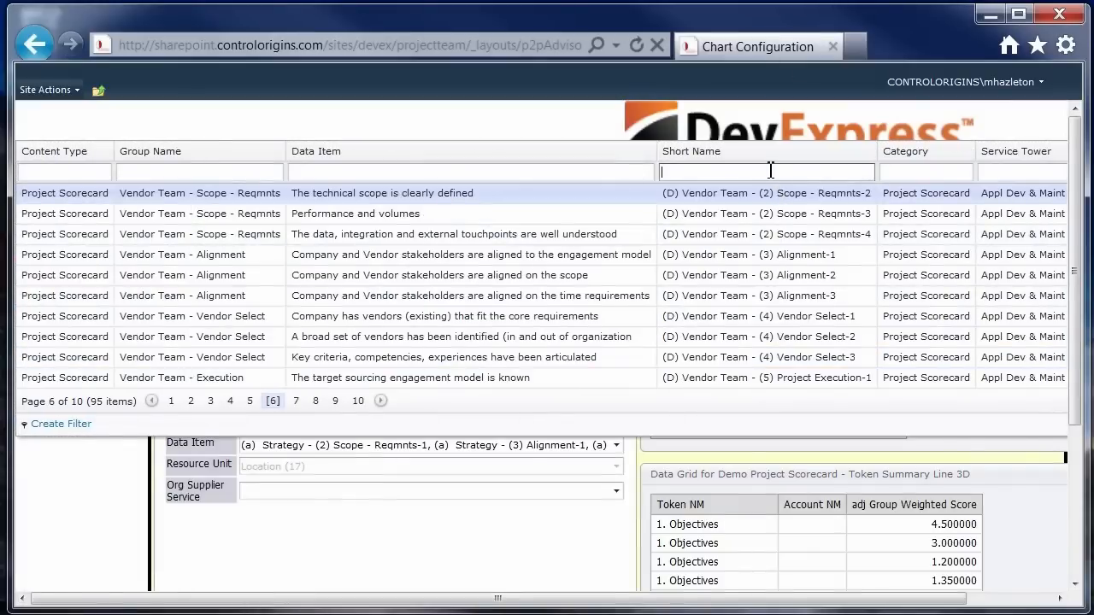
pyautogui.write('(')
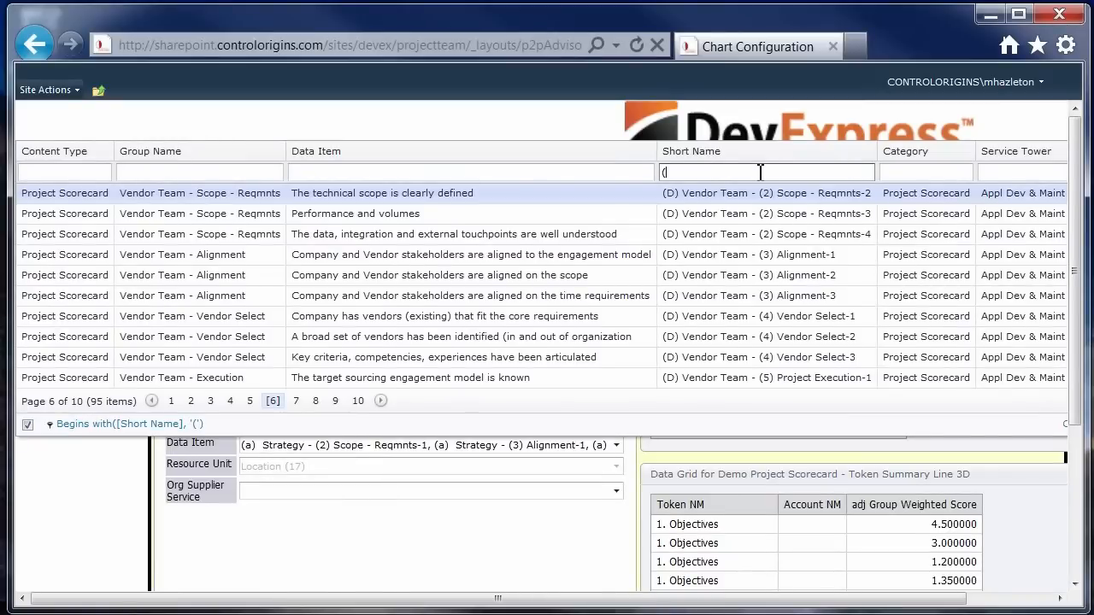
pyautogui.write('C')
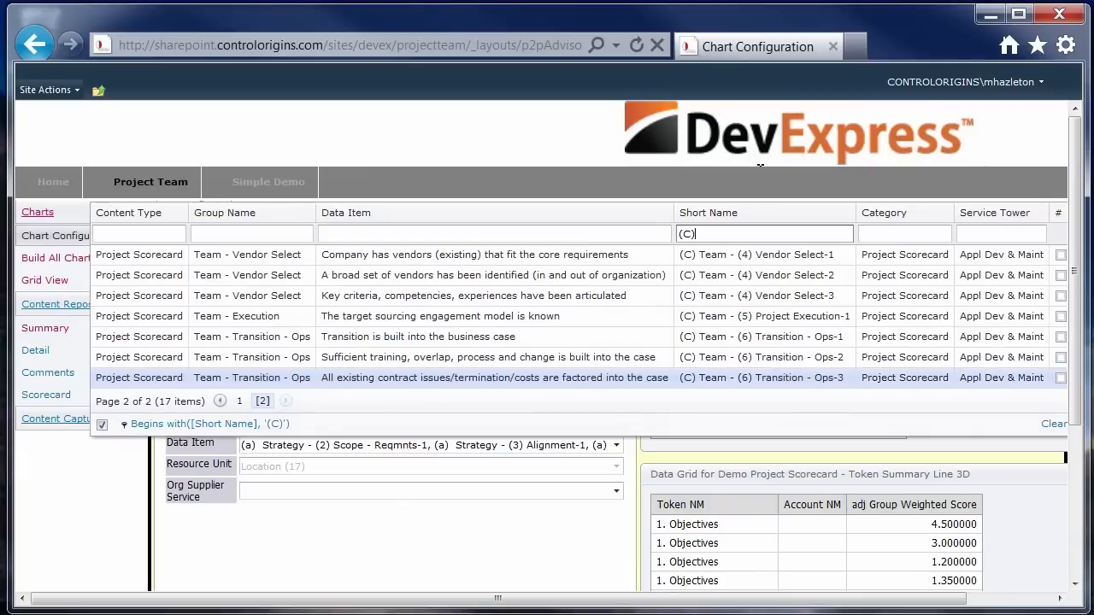
pyautogui.moveTo(386, 420)
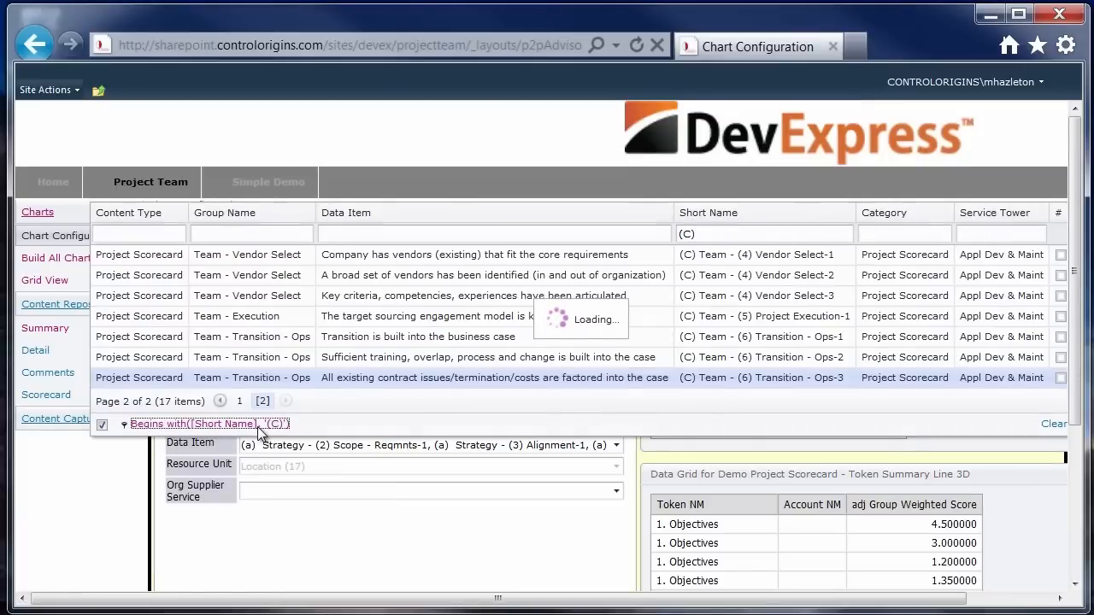
pyautogui.click(208, 424)
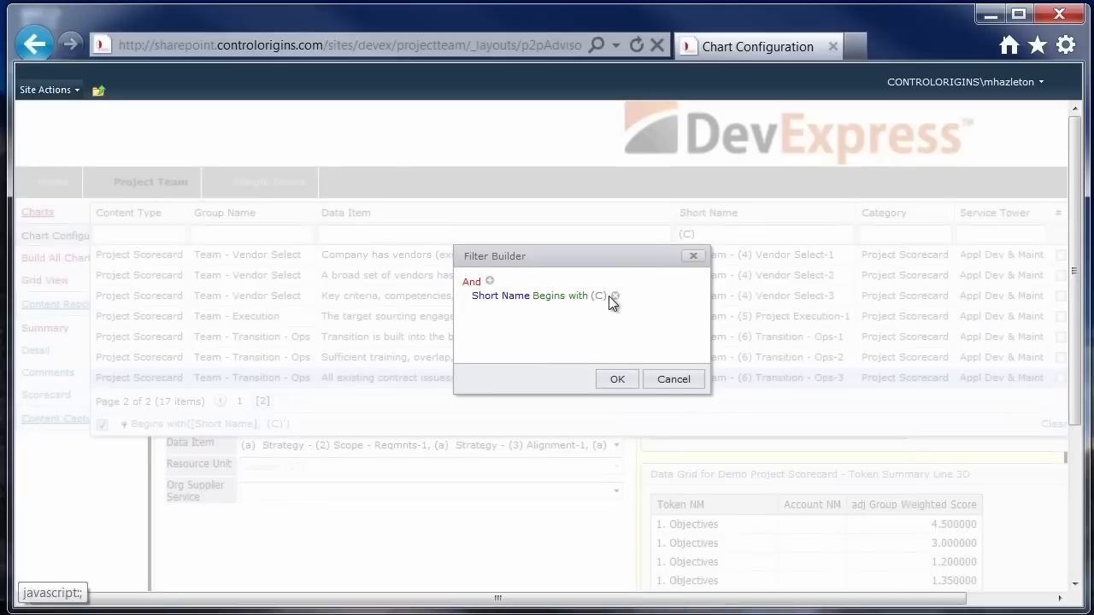
# - Change the short-name condition to begin with (A), apply it, and move to the chart formatting settings
pyautogui.click(602, 295)
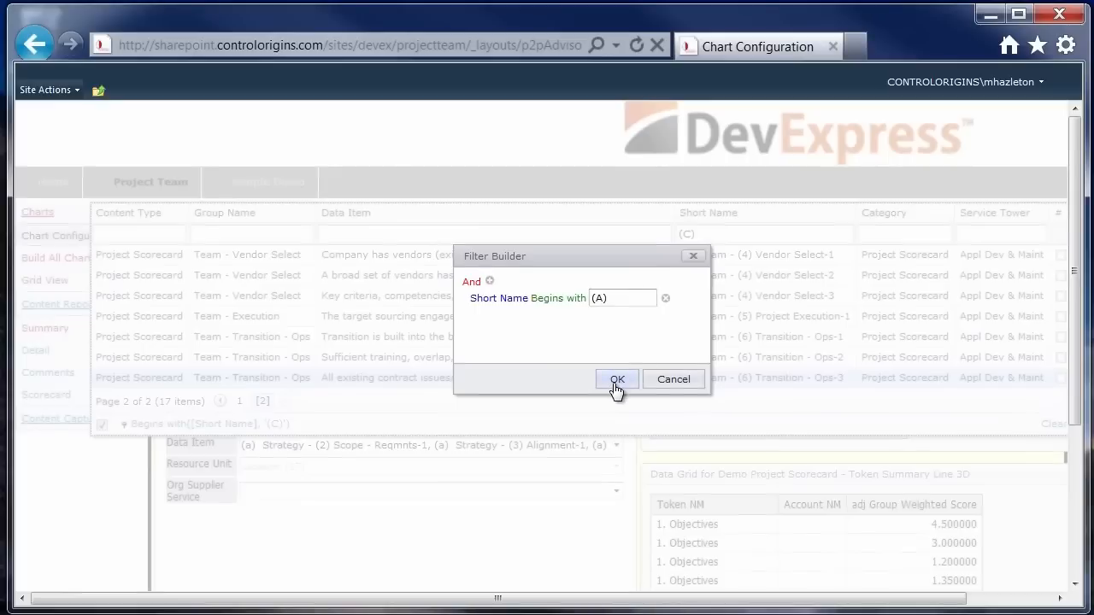
pyautogui.click(615, 380)
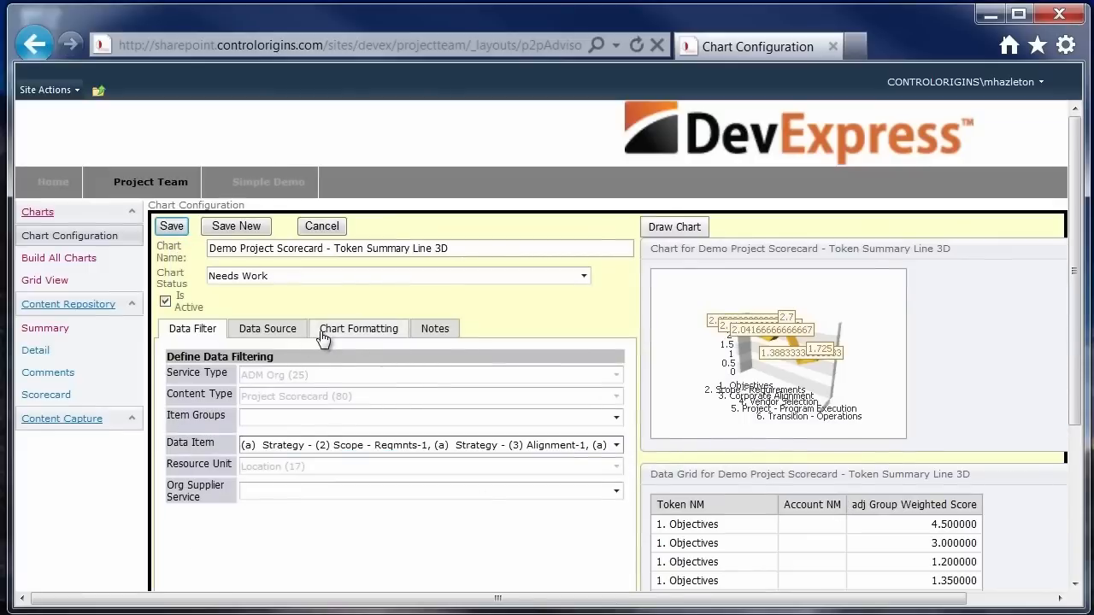
pyautogui.click(359, 328)
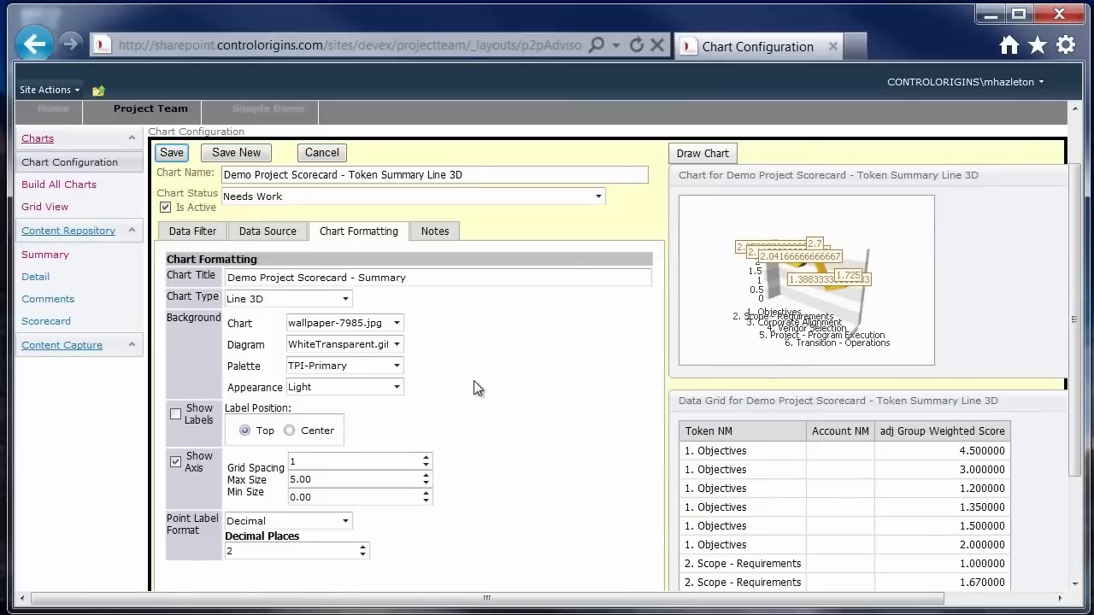
pyautogui.moveTo(632, 419)
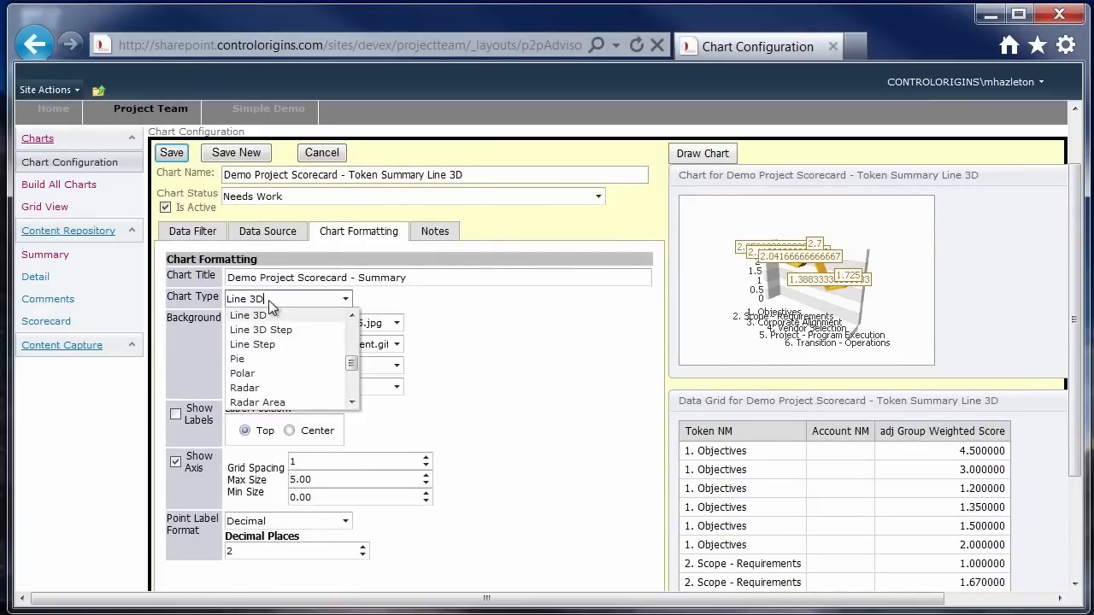
pyautogui.click(248, 315)
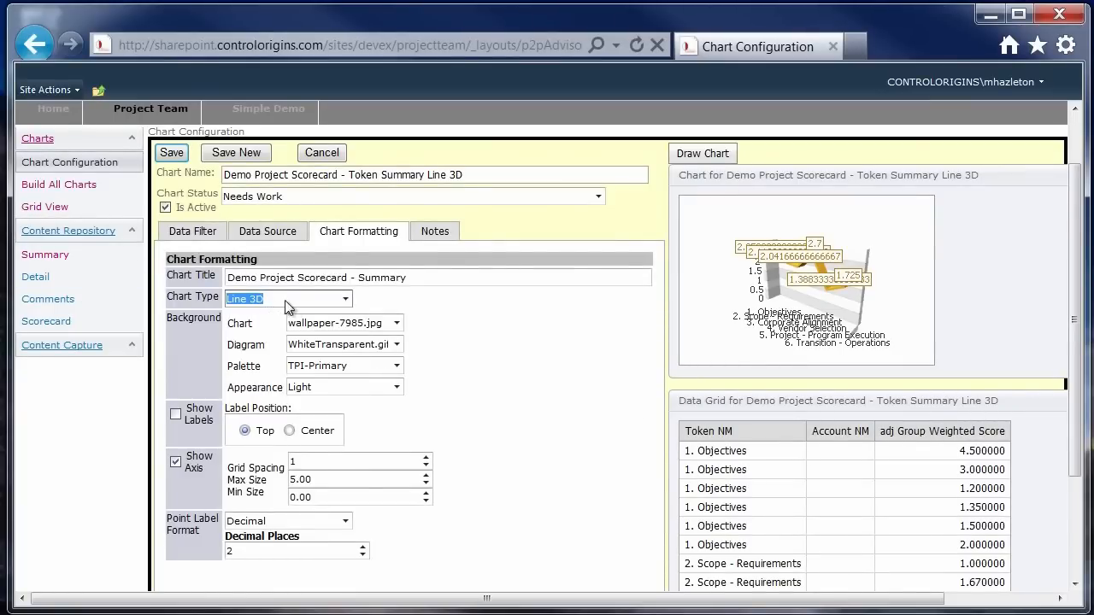
pyautogui.click(345, 298)
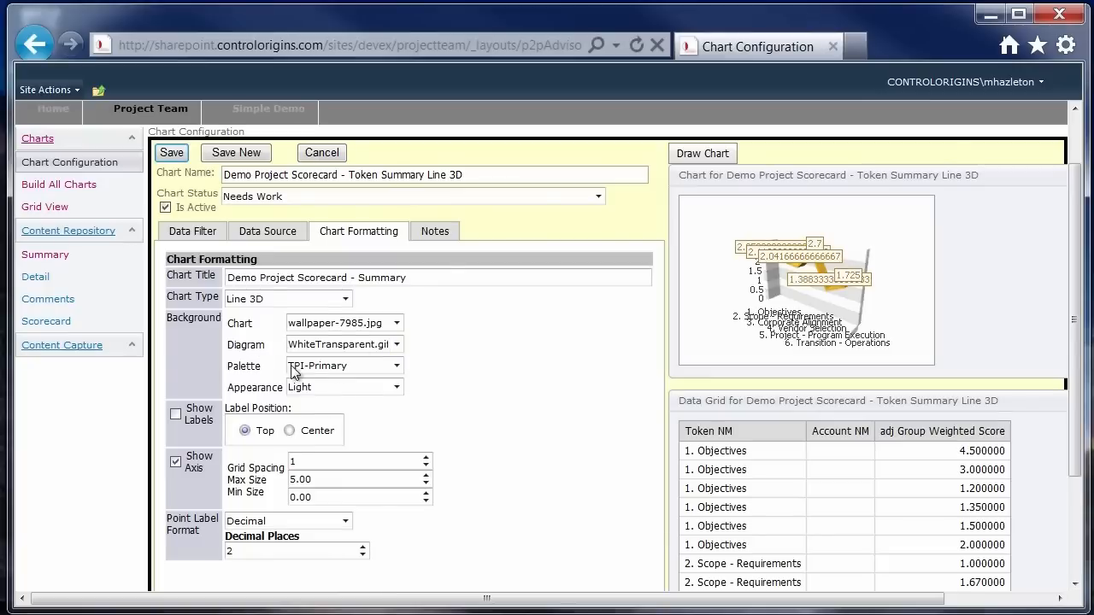
# - Keep the TPI-Primary palette and Light appearance while reviewing the Token Summary Line 3D formatting
pyautogui.click(397, 366)
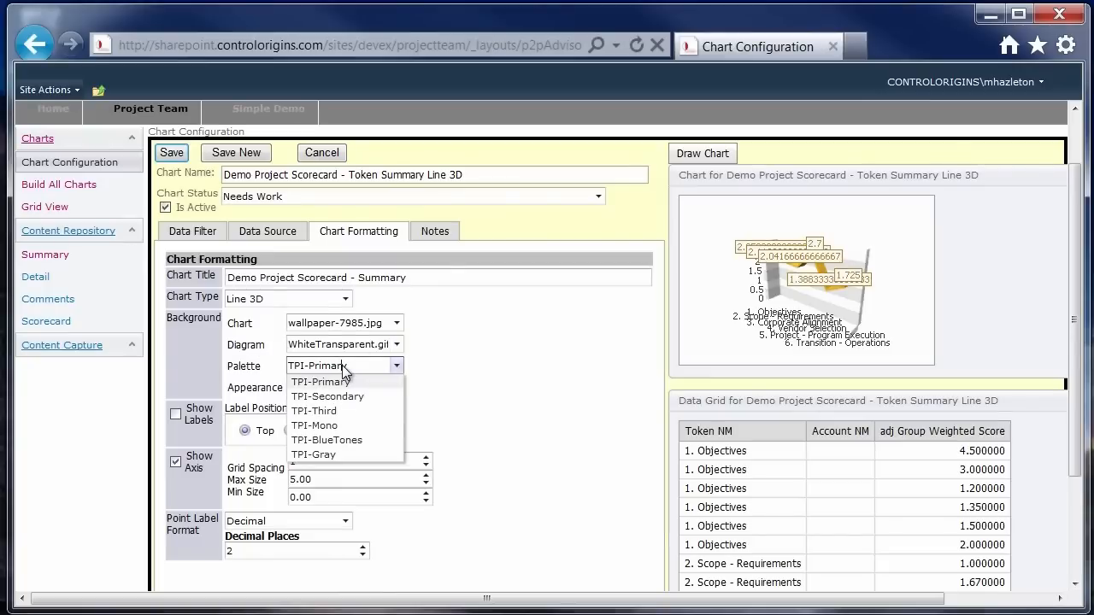
pyautogui.moveTo(356, 376)
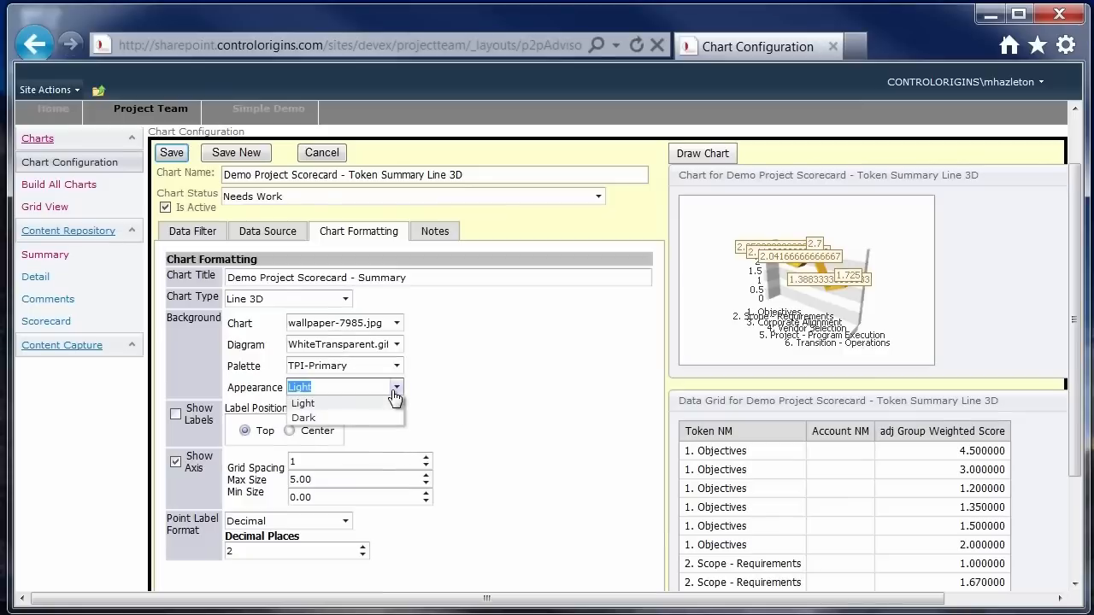
pyautogui.click(393, 387)
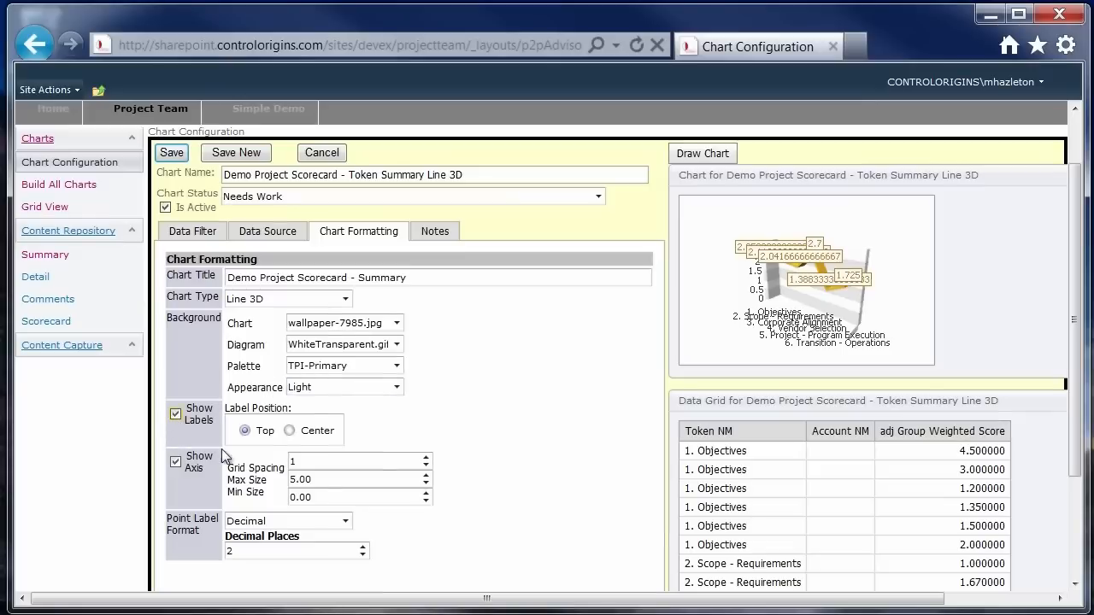
pyautogui.moveTo(226, 458)
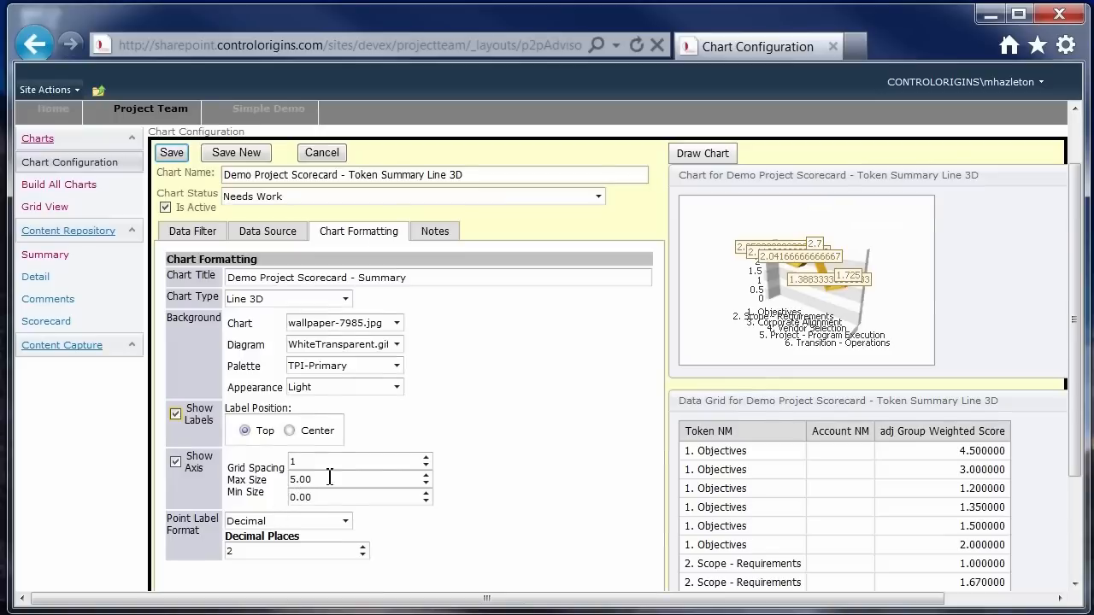
pyautogui.moveTo(340, 520)
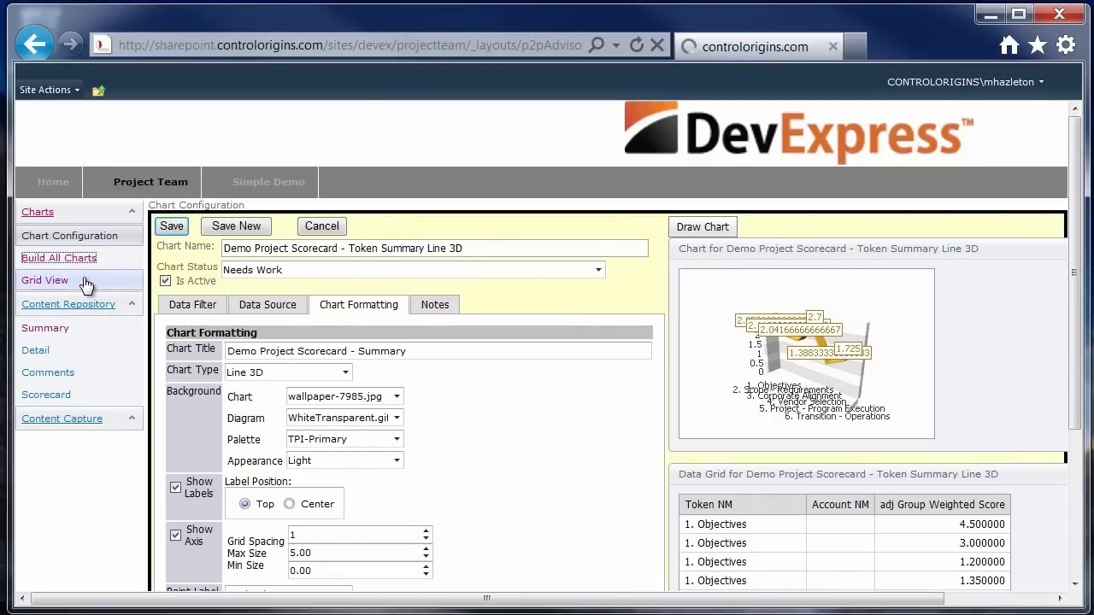
# - Load Demo Project Scorecard - Onboarding into the Chart Data Grid View, go to page 3 and sort by adj Group Weighted Score
pyautogui.click(45, 280)
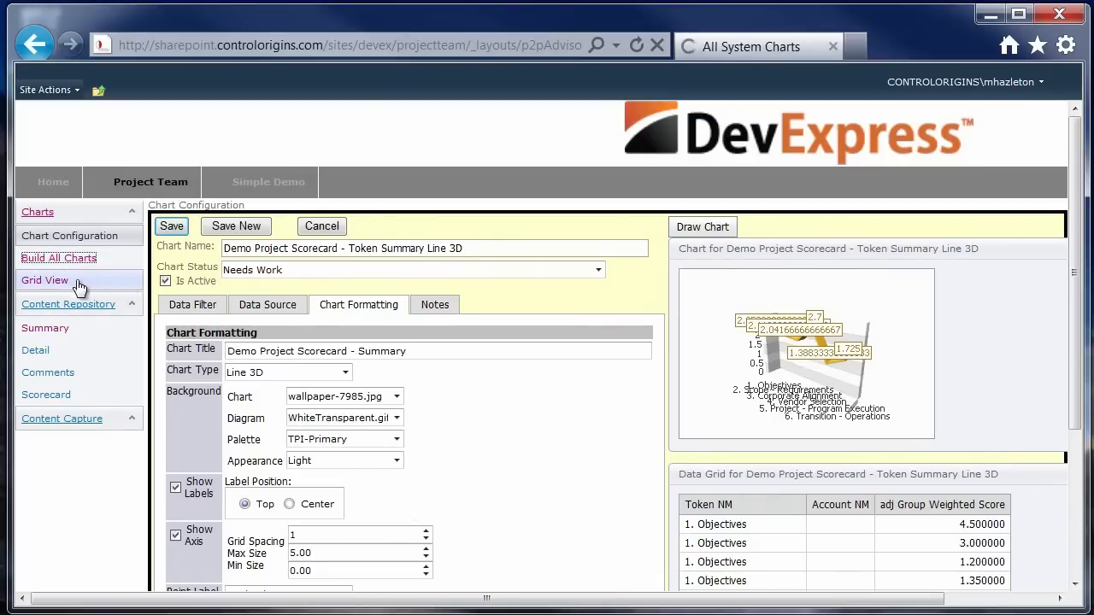
pyautogui.click(45, 281)
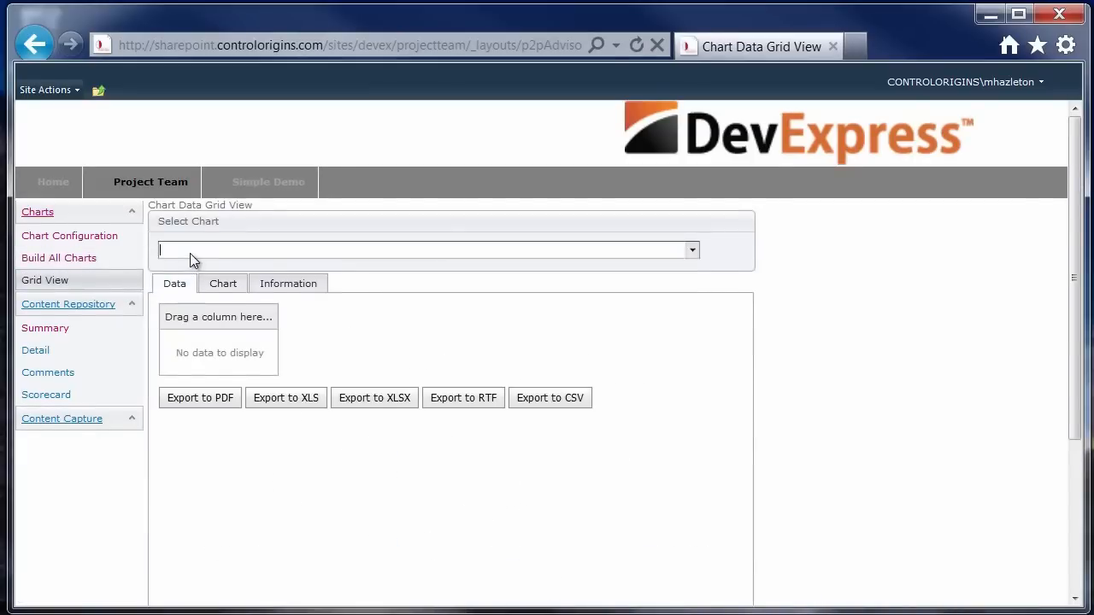
pyautogui.click(424, 250)
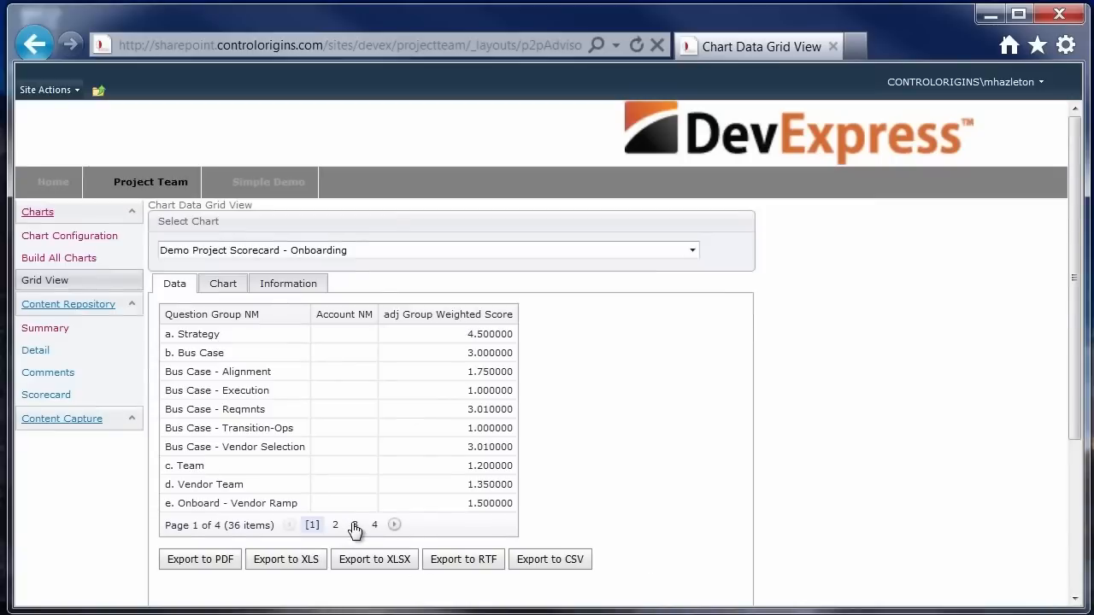
pyautogui.click(352, 525)
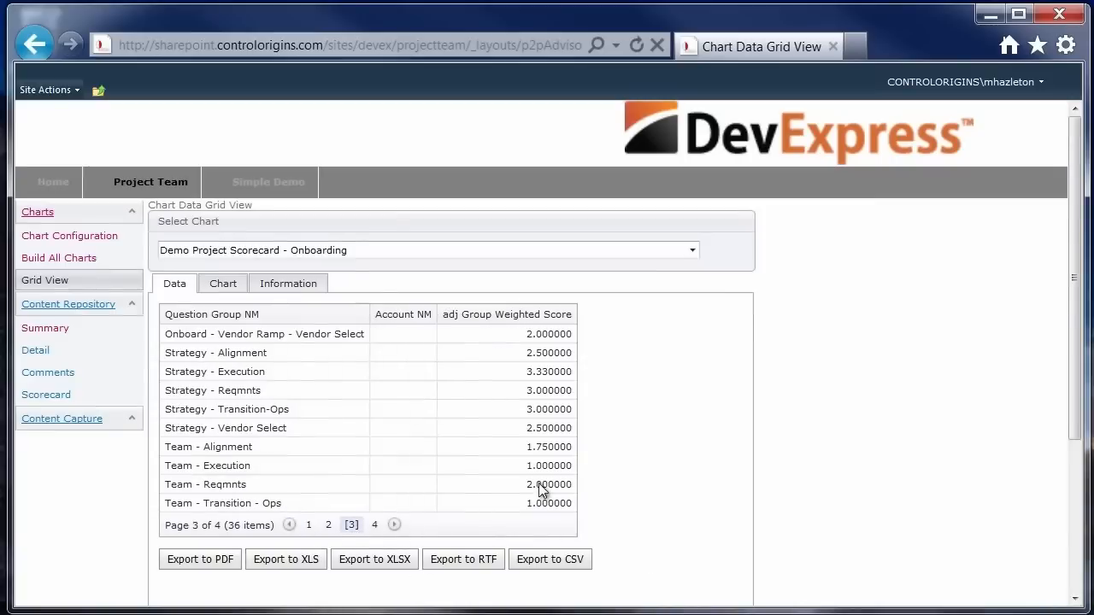
pyautogui.click(489, 314)
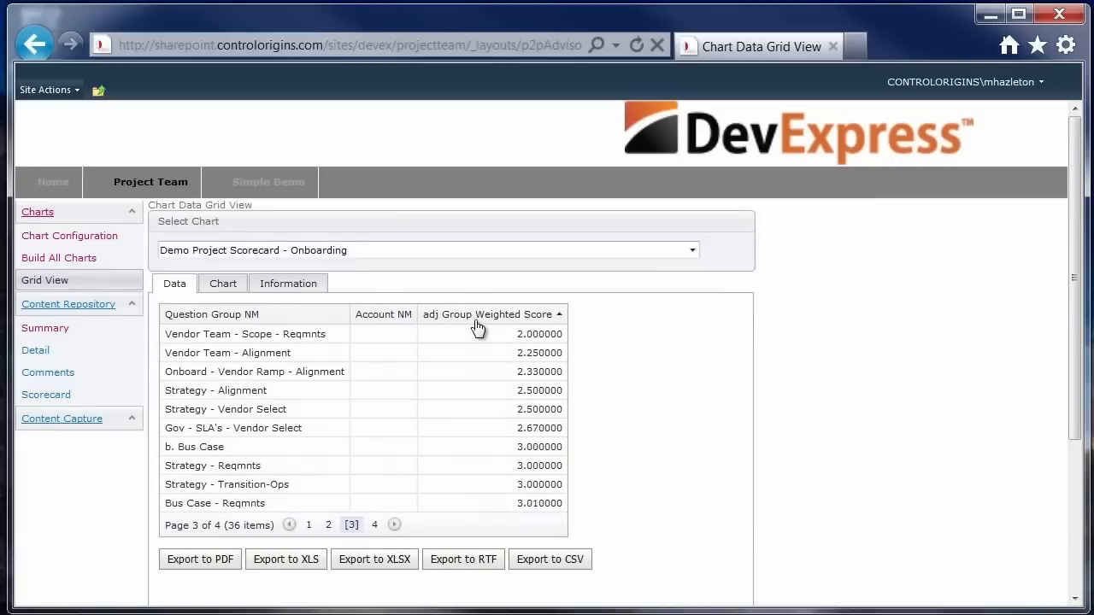
pyautogui.moveTo(455, 443)
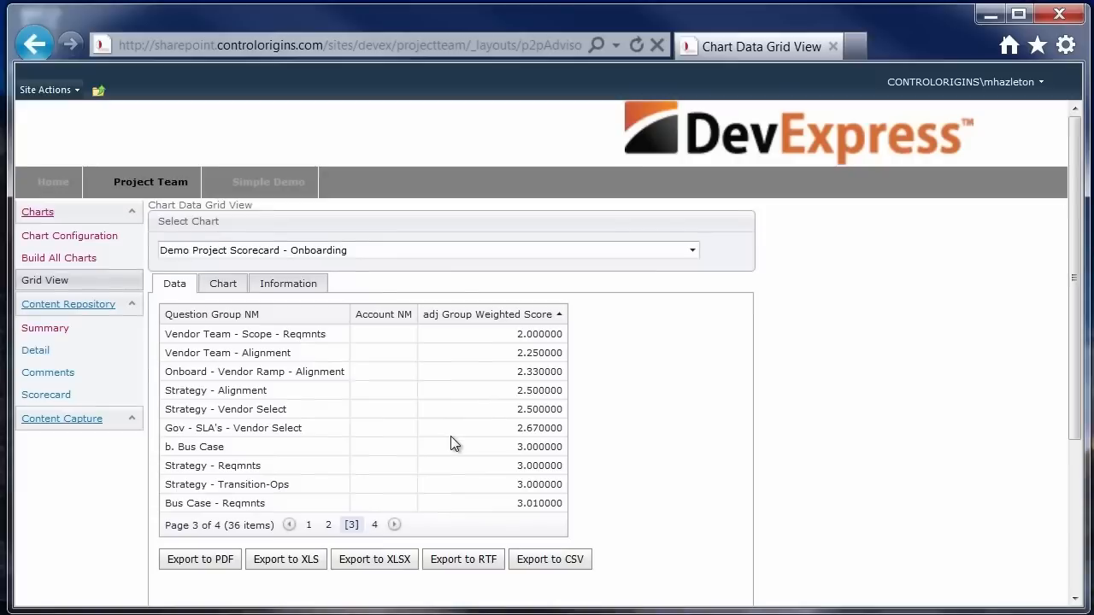
pyautogui.moveTo(354, 589)
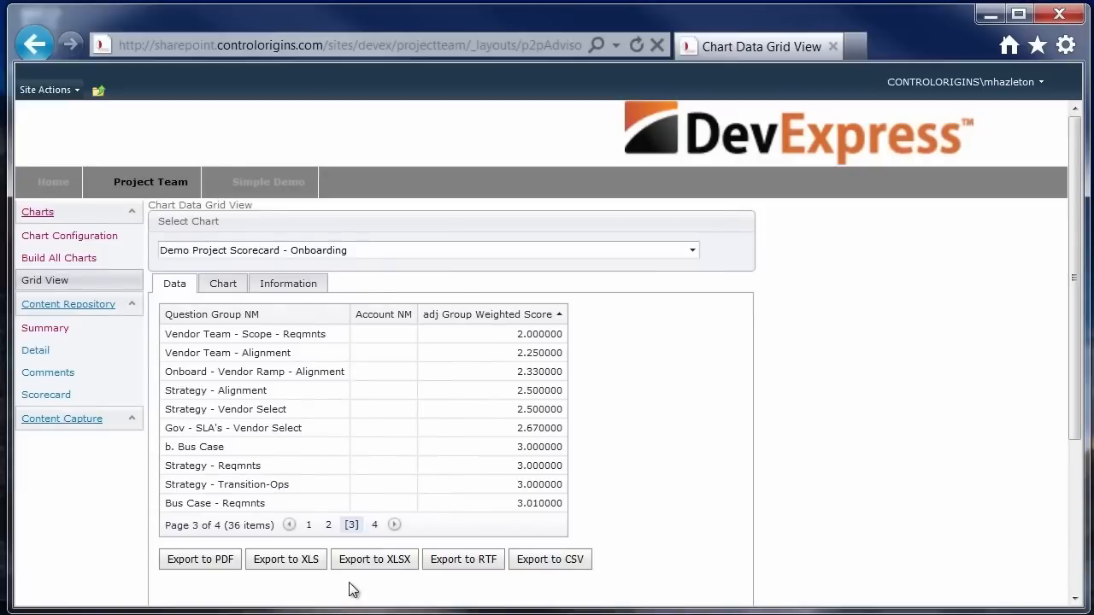
pyautogui.moveTo(287, 560)
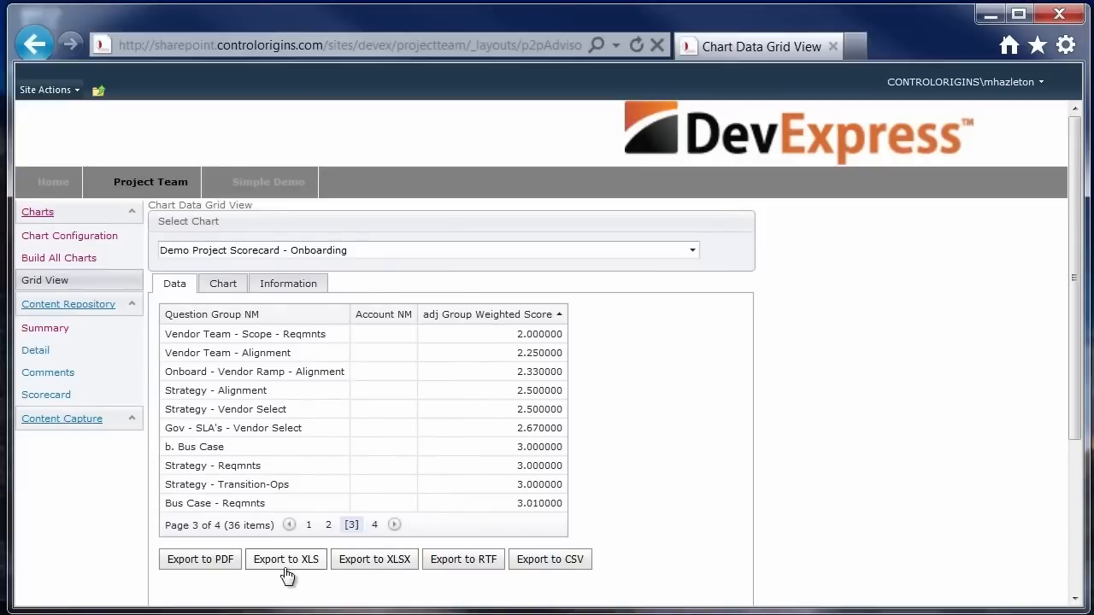
pyautogui.moveTo(509, 593)
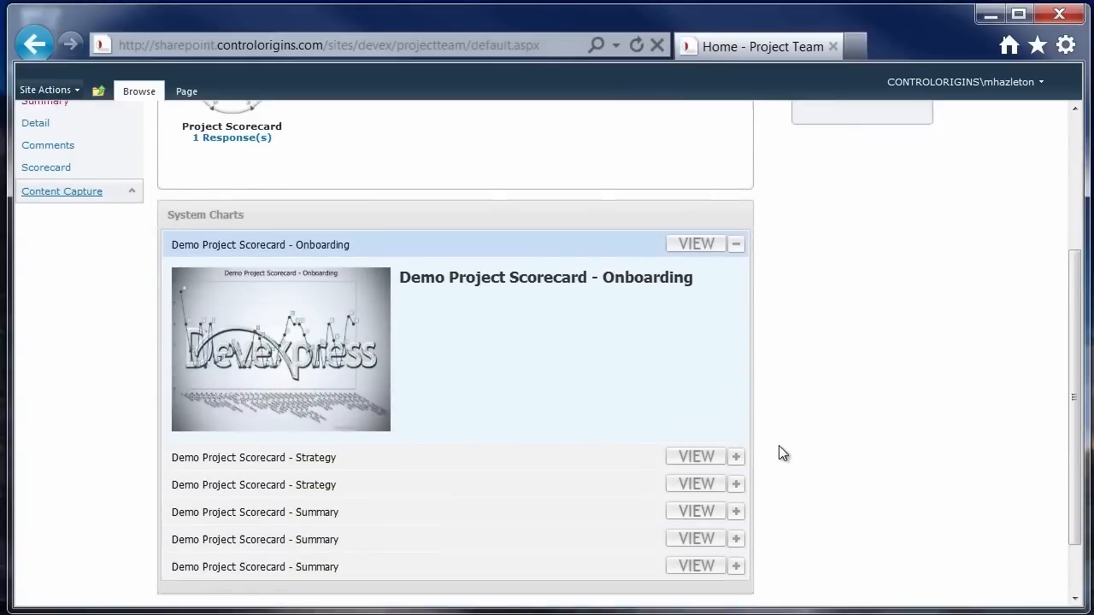
# - Preview the Demo Project Scorecard - Summary chart from the home page's System Charts list, then close it
pyautogui.scroll(-3)
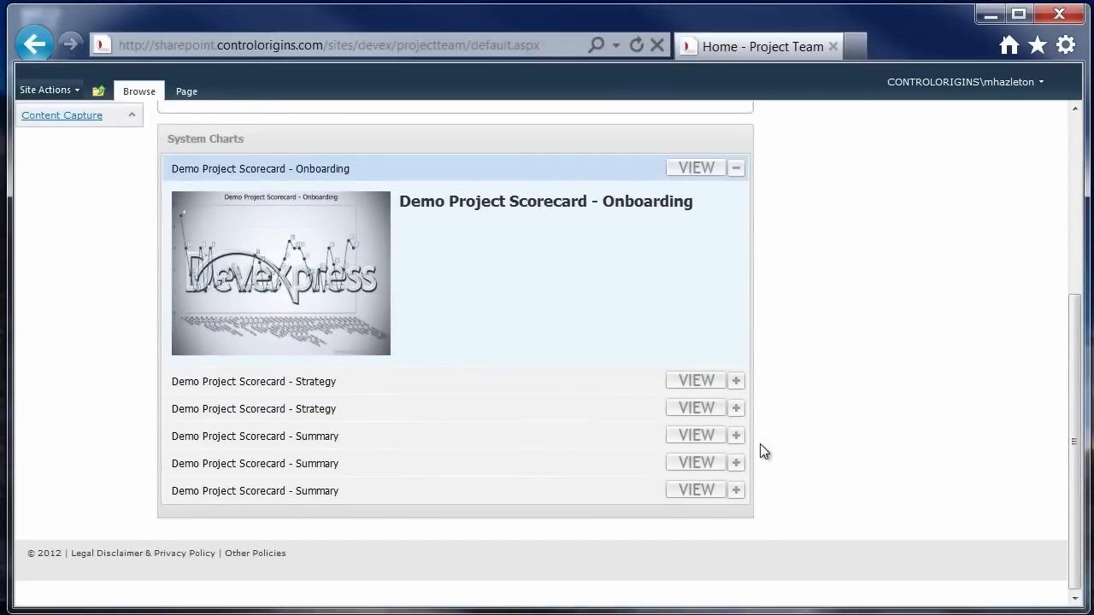
pyautogui.moveTo(159, 133)
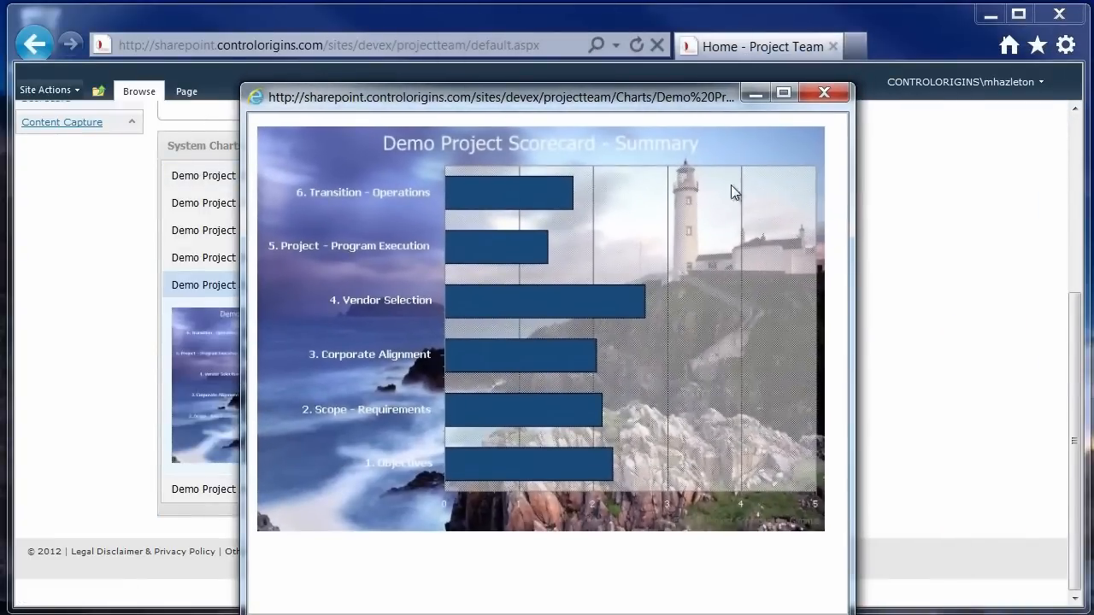
pyautogui.click(824, 92)
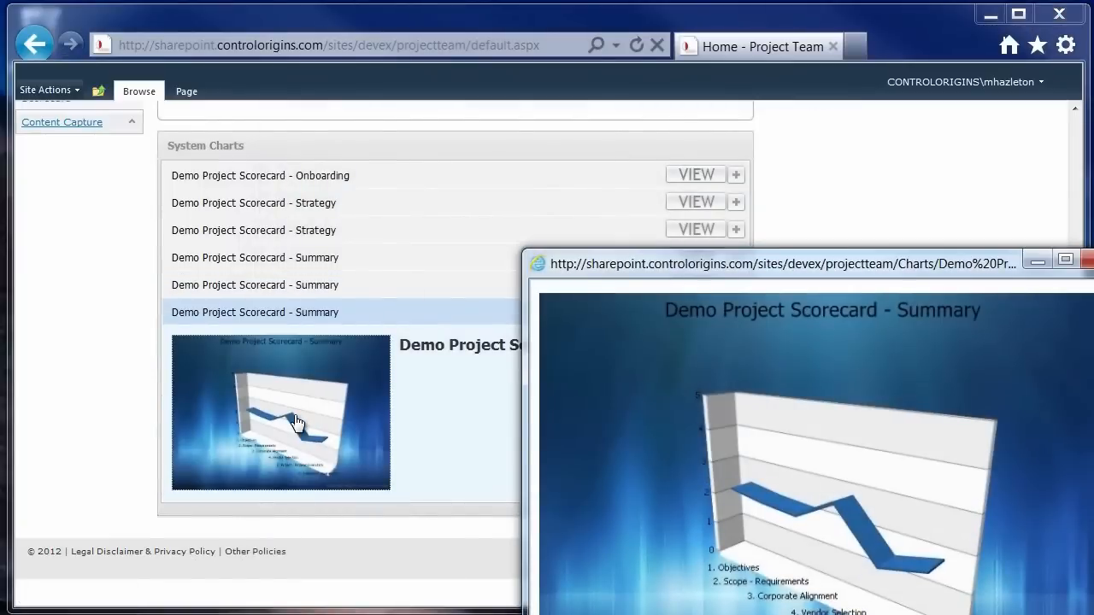
pyautogui.moveTo(783, 263); pyautogui.dragTo(664, 199)
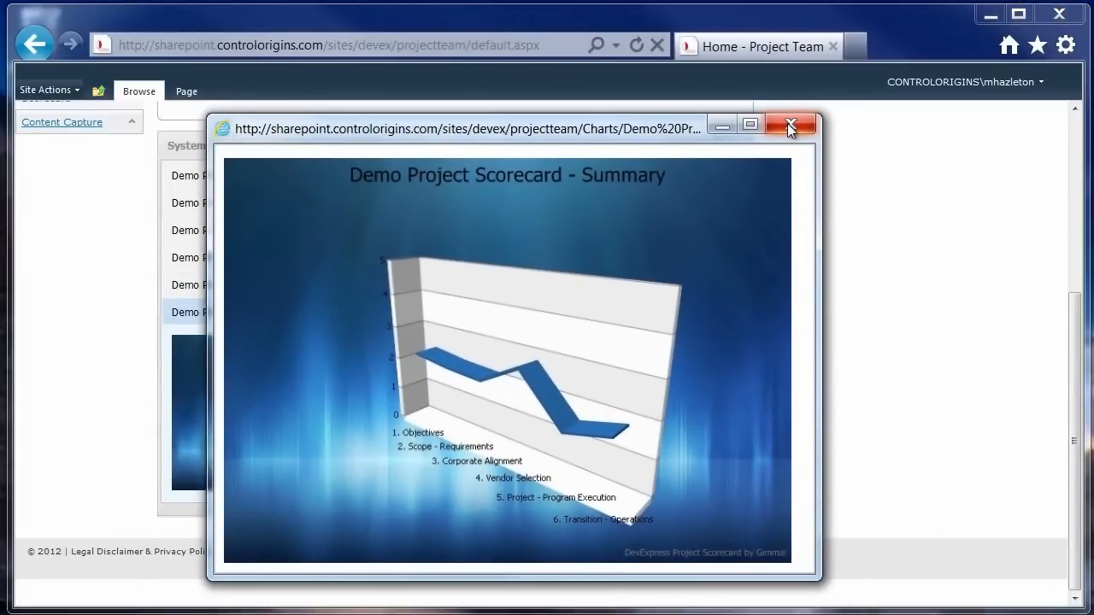
pyautogui.click(788, 125)
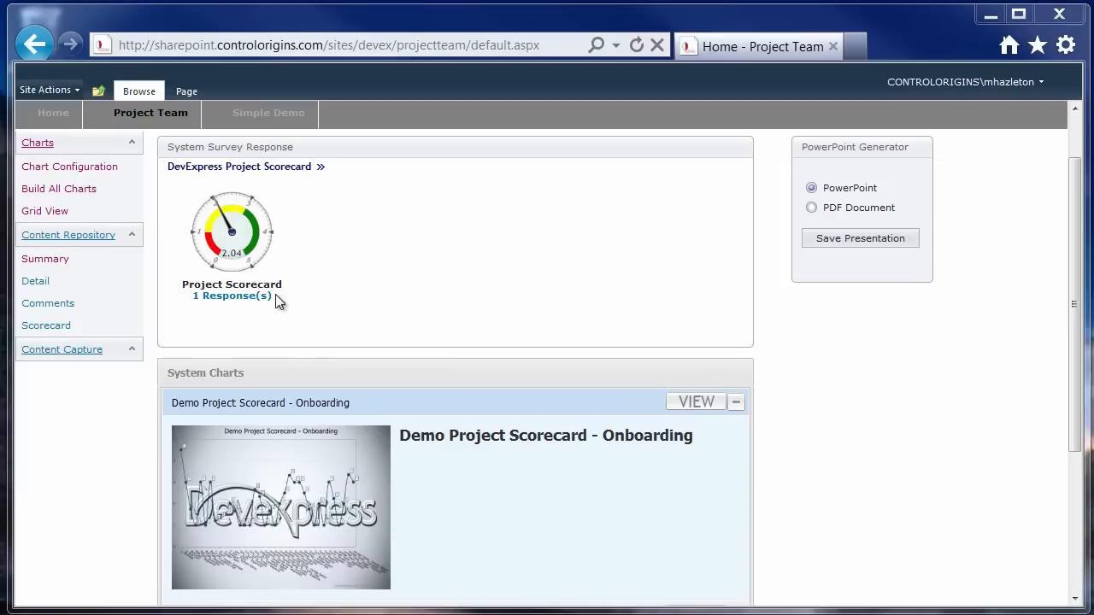
pyautogui.moveTo(166, 195)
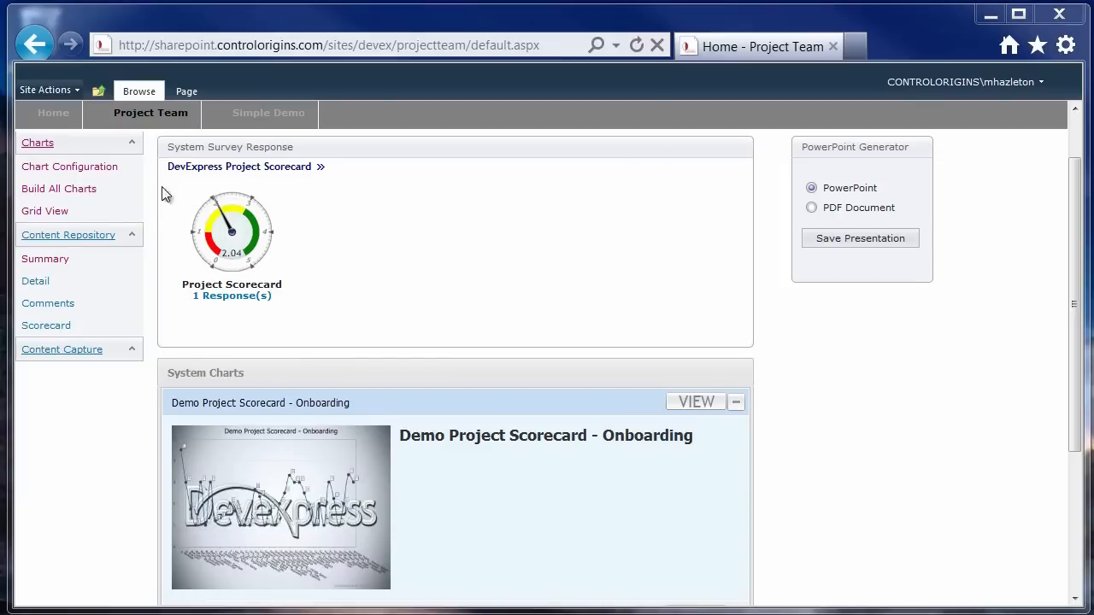
pyautogui.moveTo(260, 239)
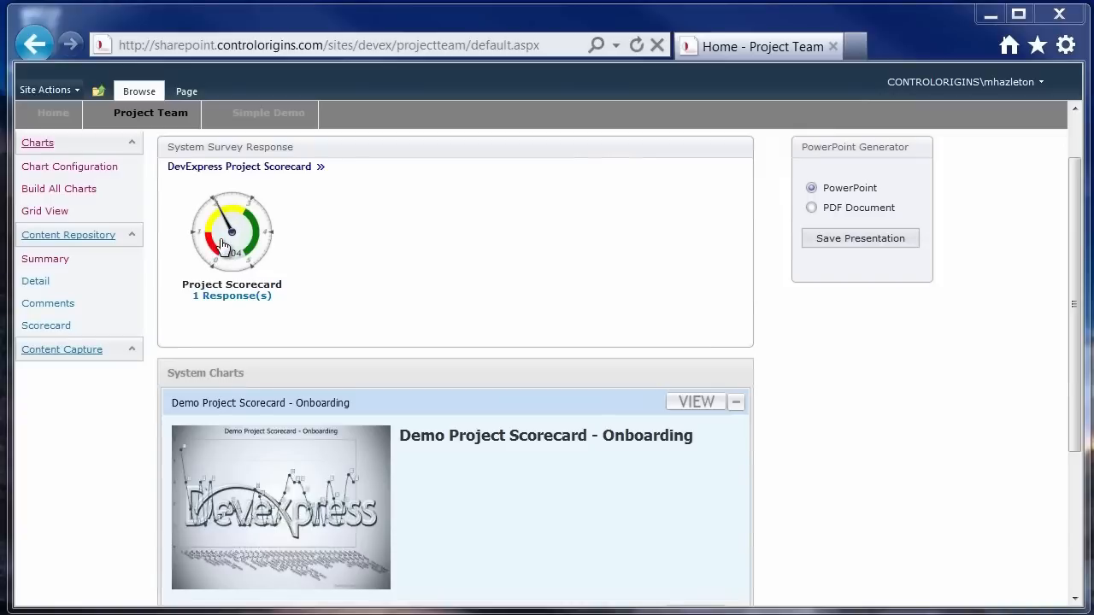
pyautogui.moveTo(232, 260)
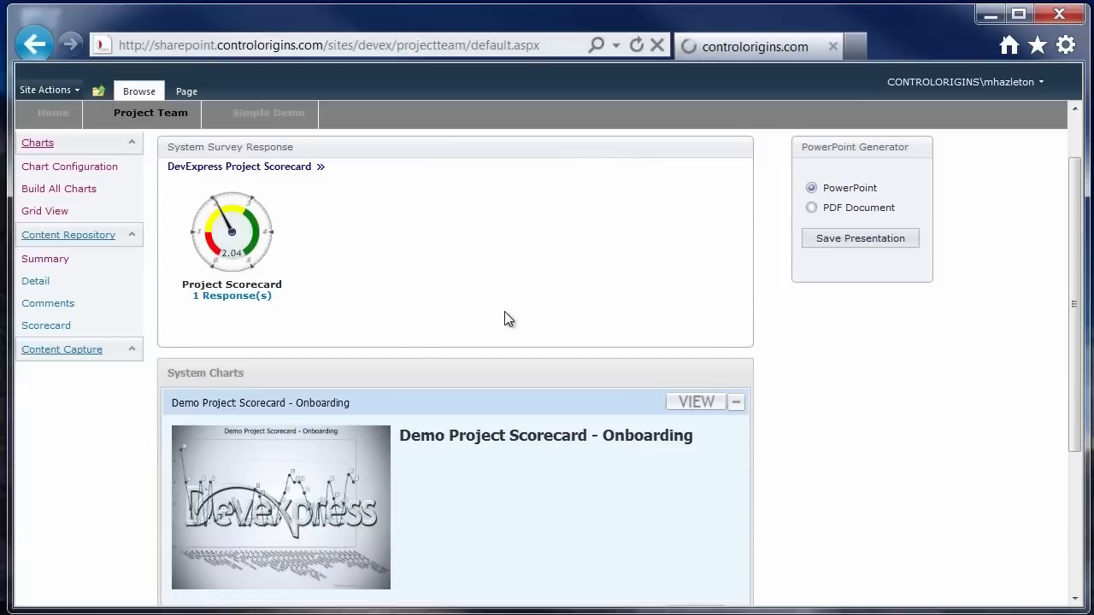
# - Drill from the Project Scorecard gauge into the question group gauges and scroll to Strategy - Transition-Ops
pyautogui.click(233, 231)
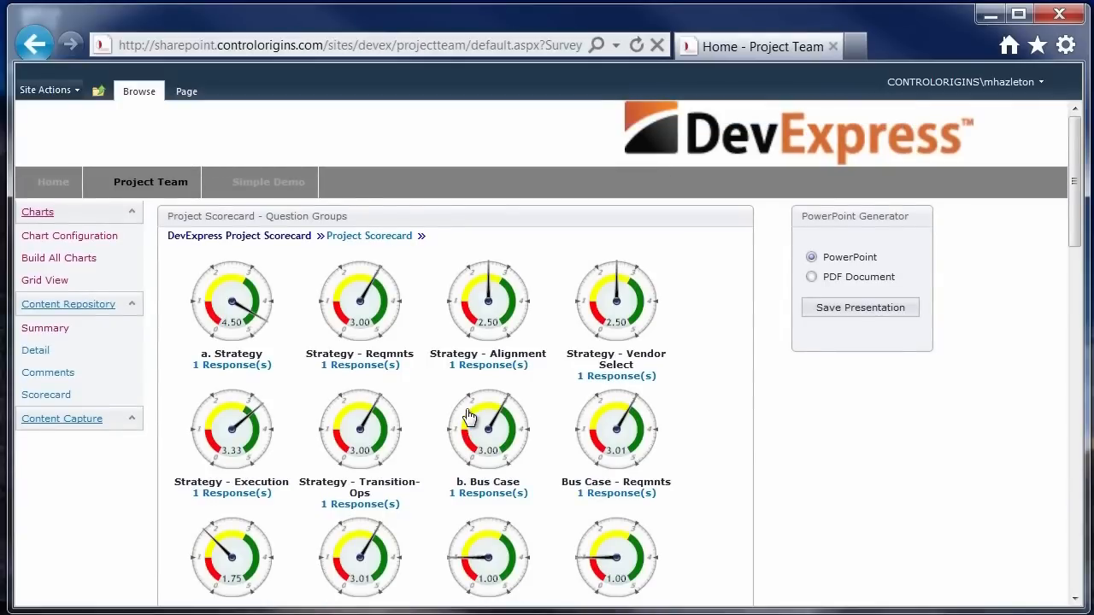
pyautogui.scroll(-3)
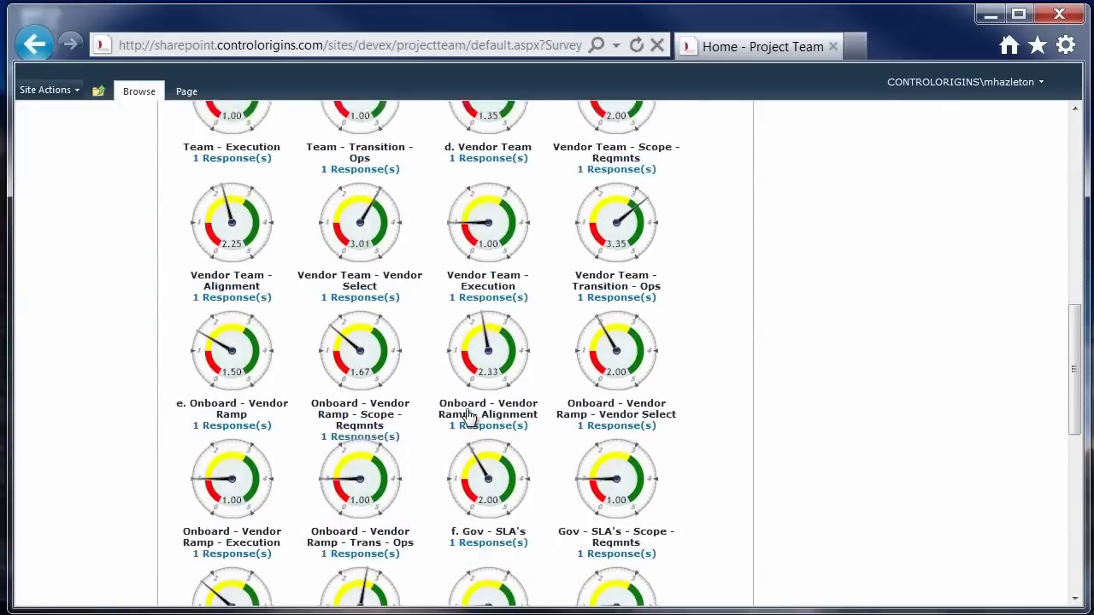
pyautogui.scroll(3)
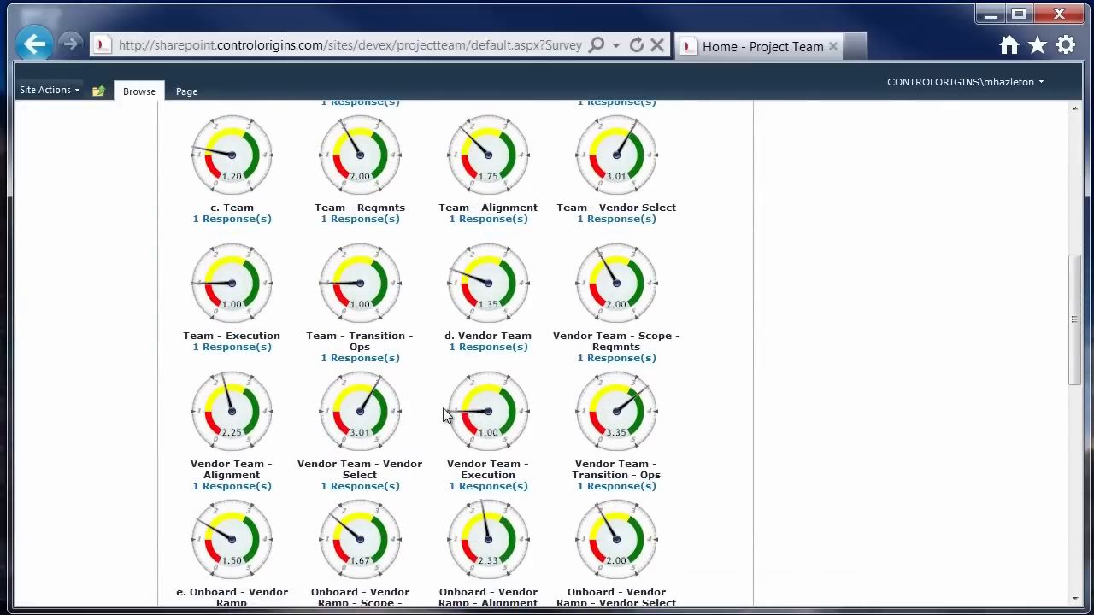
pyautogui.scroll(-3)
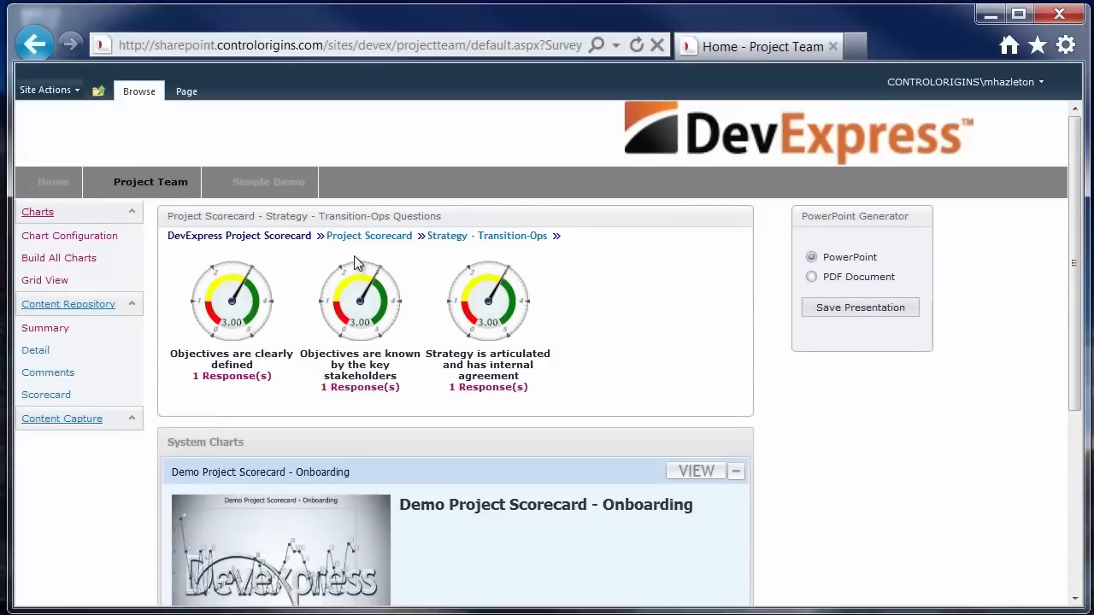
pyautogui.moveTo(482, 327)
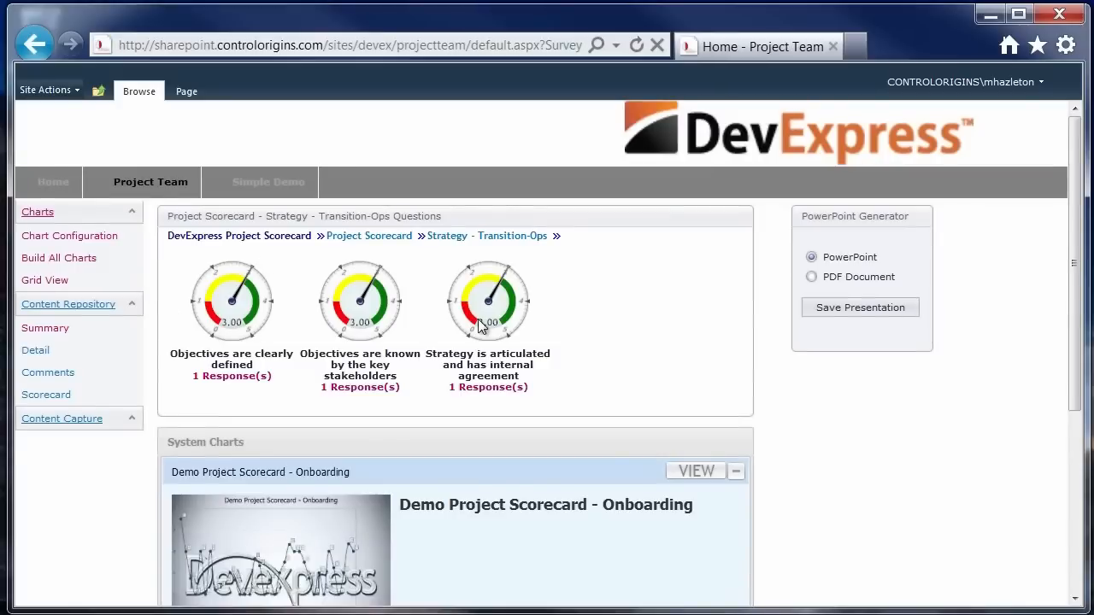